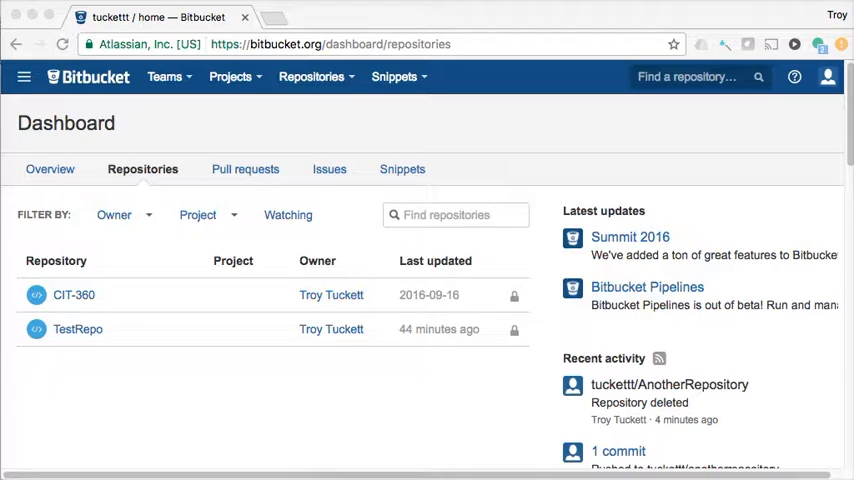
mouse_move(424, 154)
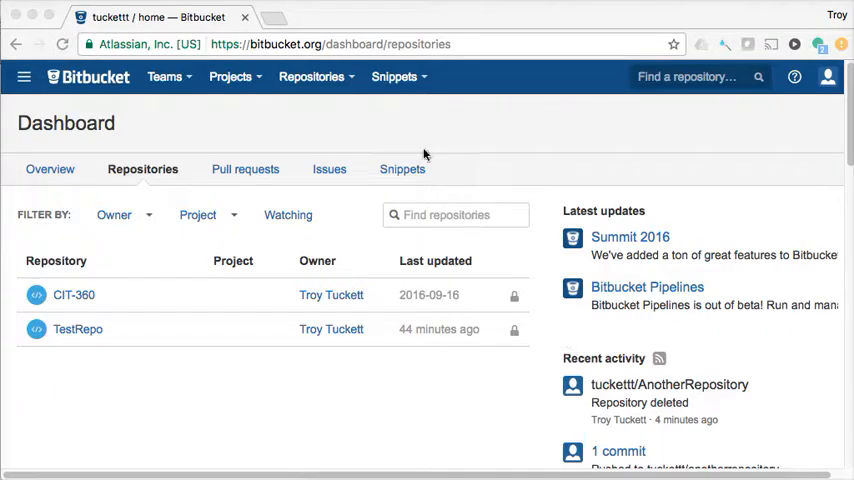
mouse_move(344, 108)
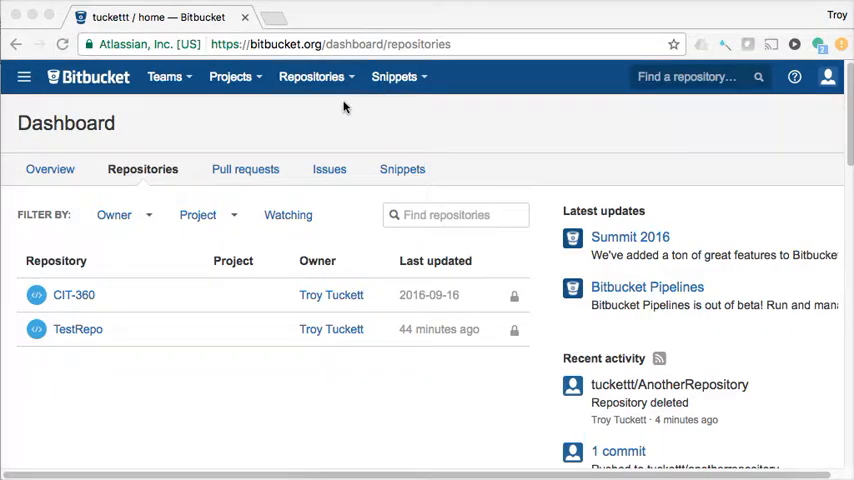
Start a new Bitbucket repository and name it MyRepository
left_click(316, 76)
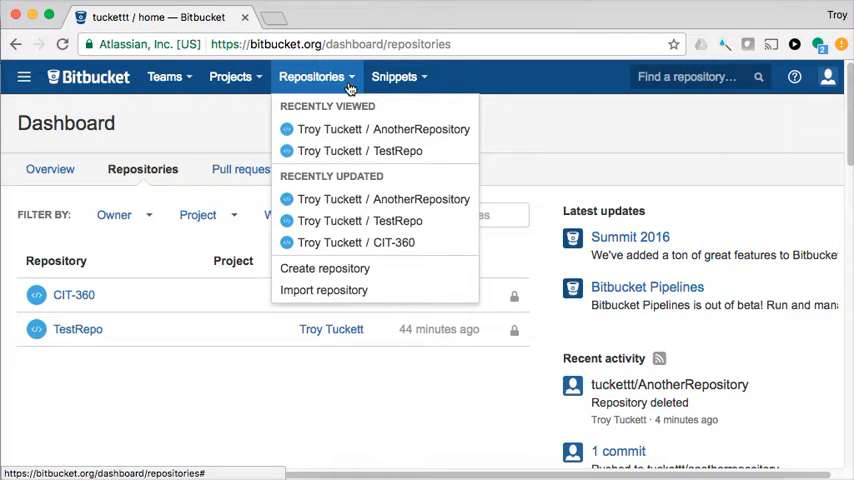
left_click(324, 268)
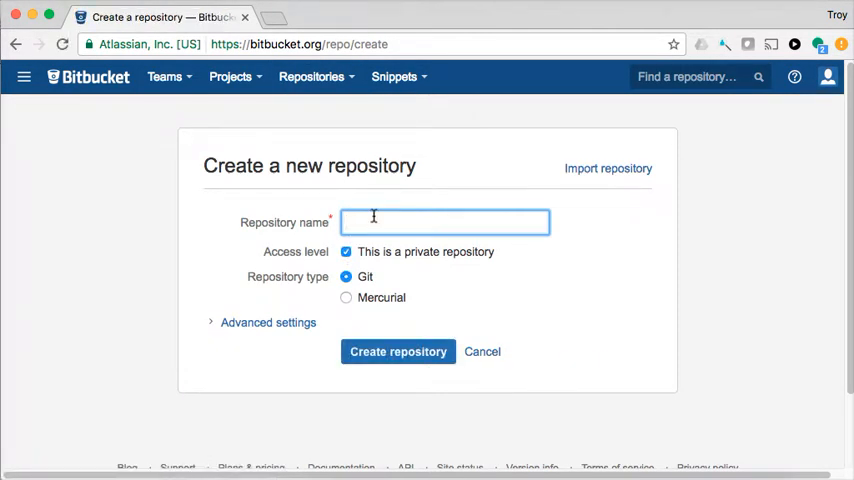
type("MyREs")
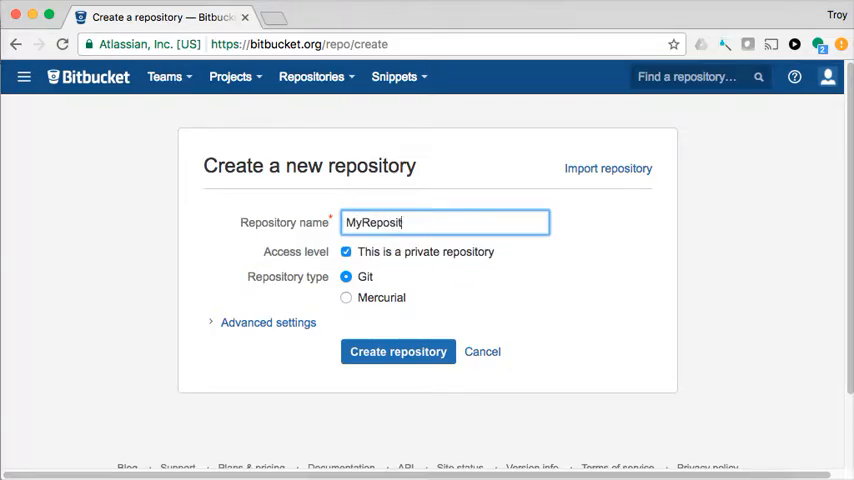
type("ory")
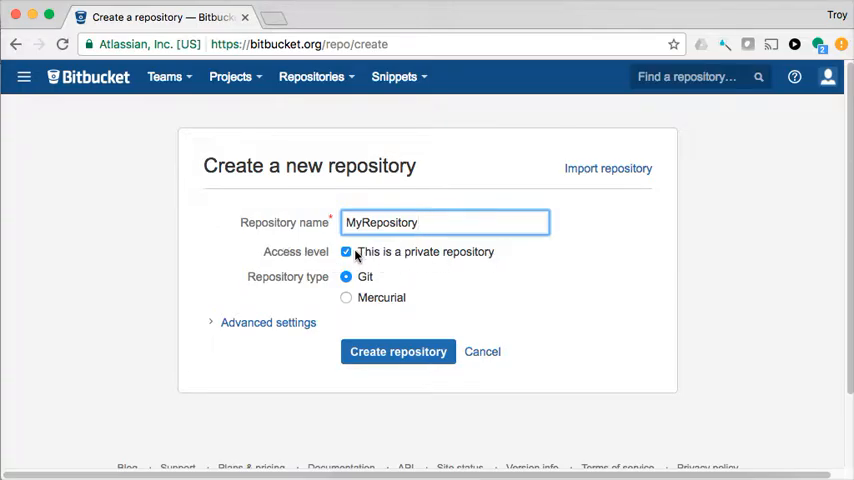
Make MyRepository public and create it
left_click(346, 252)
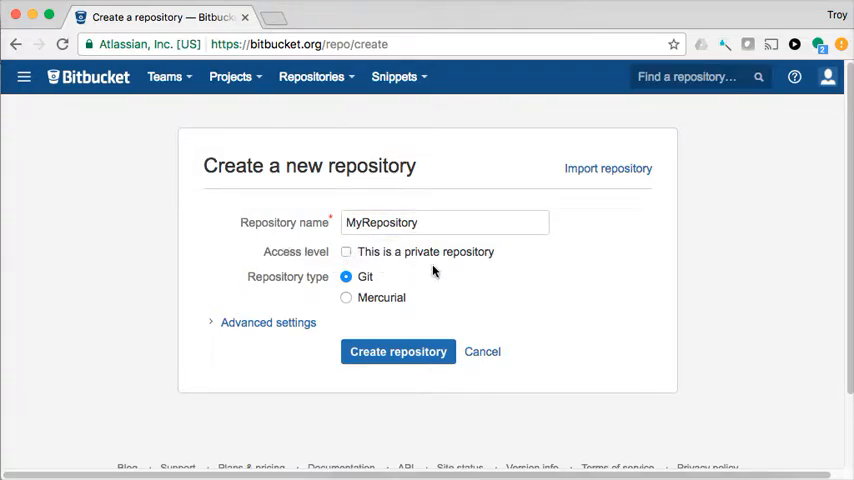
left_click(398, 352)
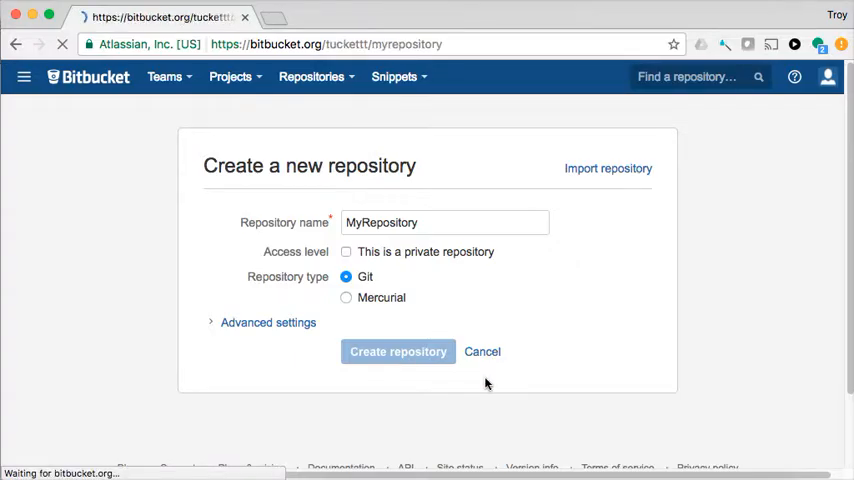
View the overview page of the newly created, empty MyRepository
left_click(396, 352)
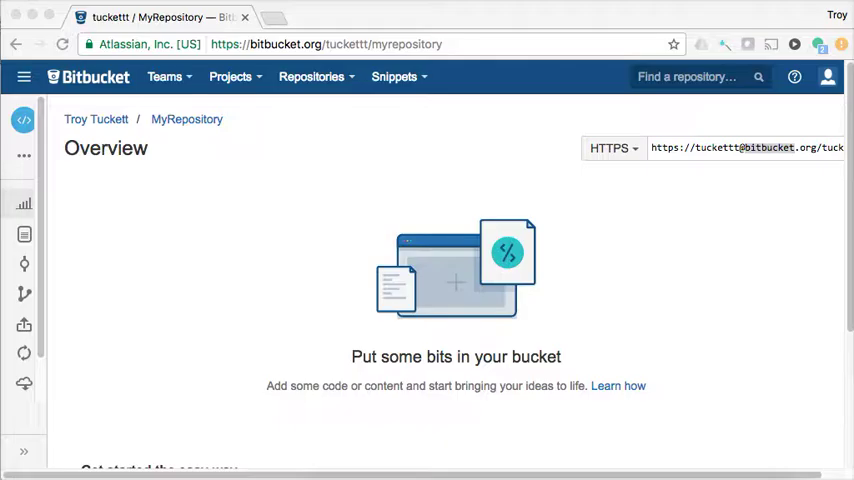
mouse_move(700, 24)
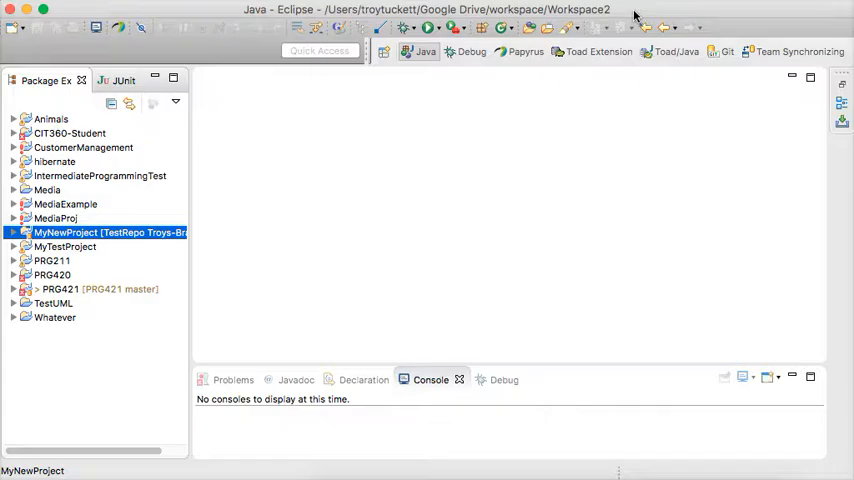
mouse_move(478, 22)
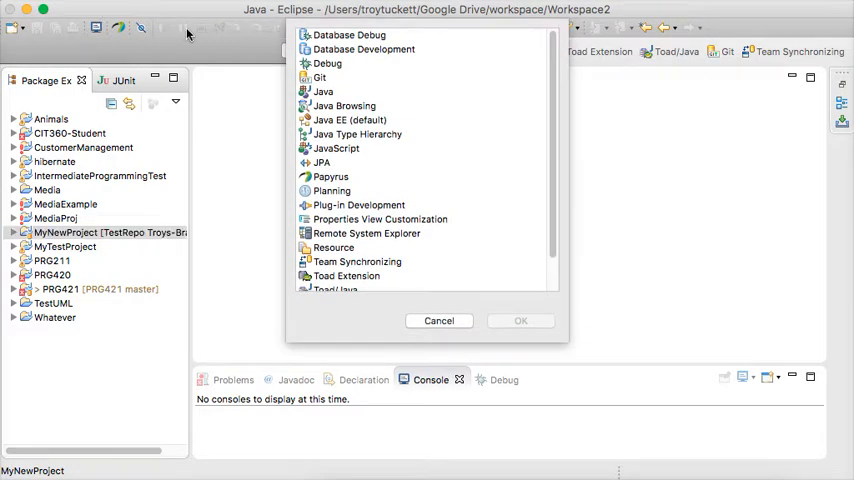
mouse_move(424, 48)
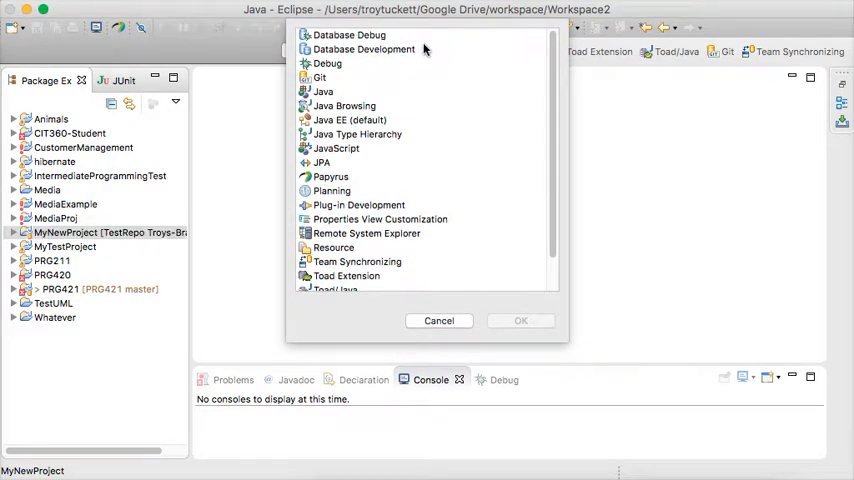
left_click(320, 76)
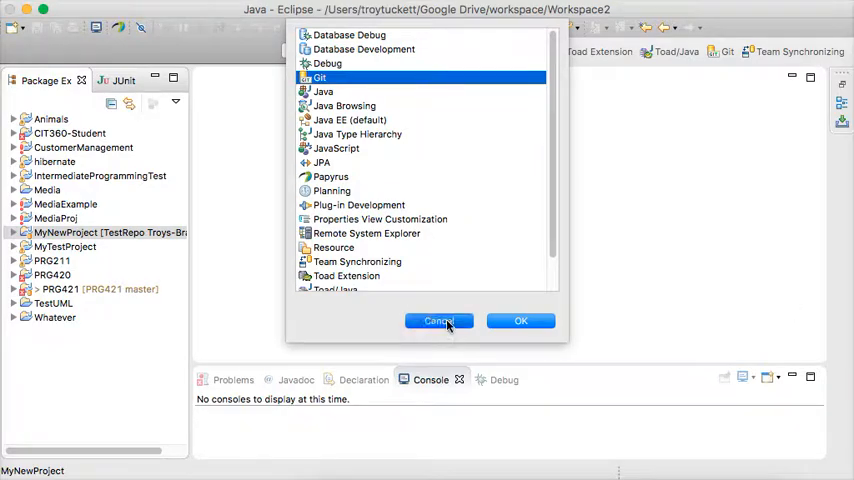
left_click(440, 320)
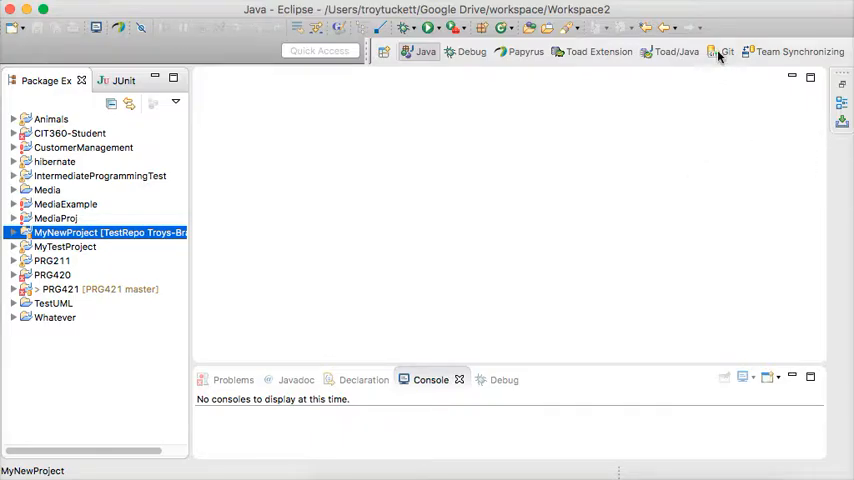
Switch to the Git perspective and collapse AnotherRepository in the repositories list
left_click(724, 52)
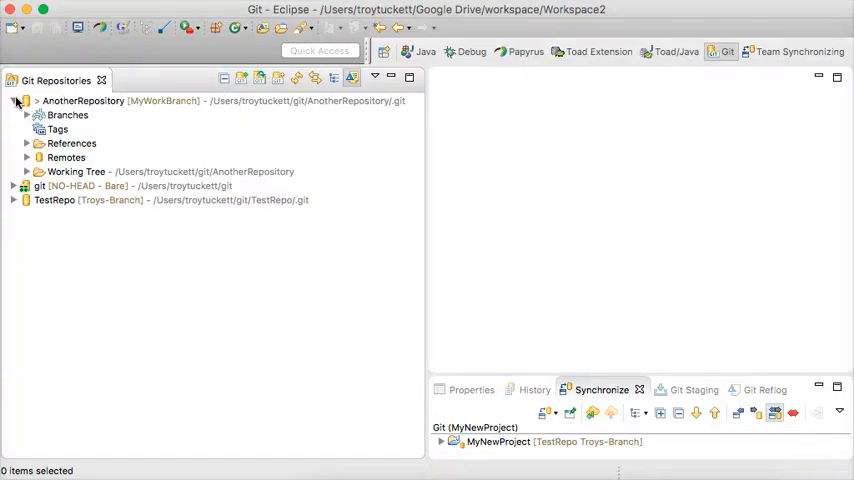
left_click(16, 100)
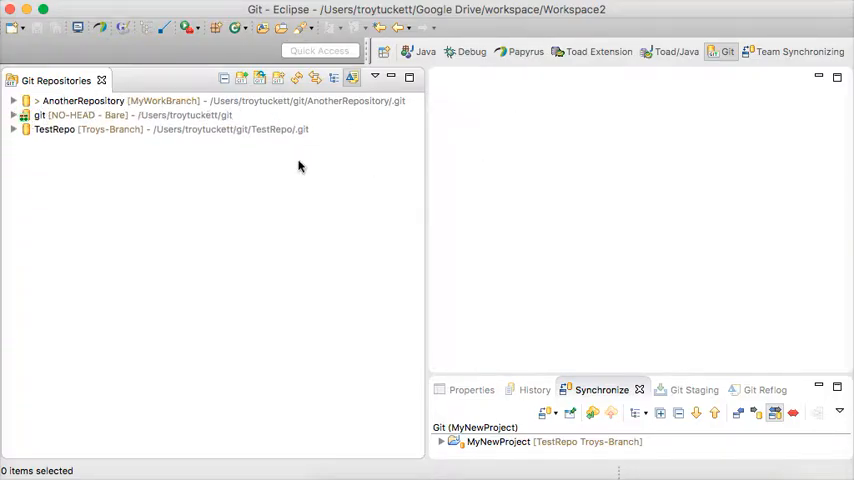
mouse_move(288, 168)
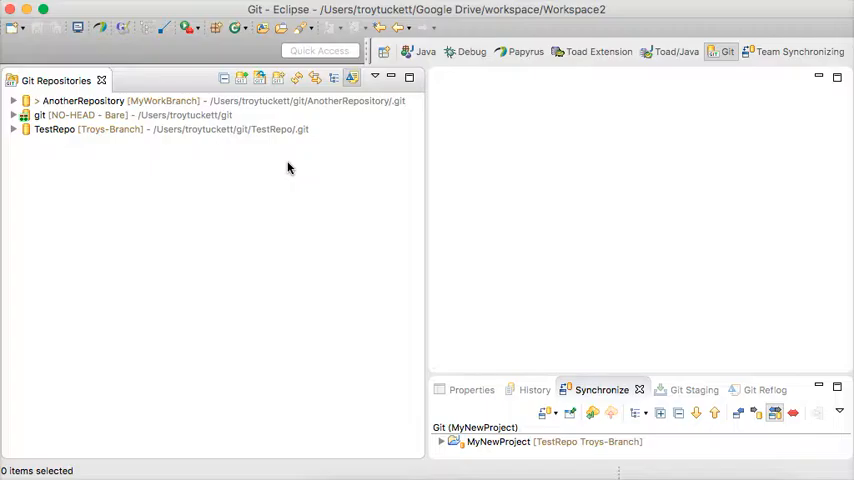
mouse_move(64, 100)
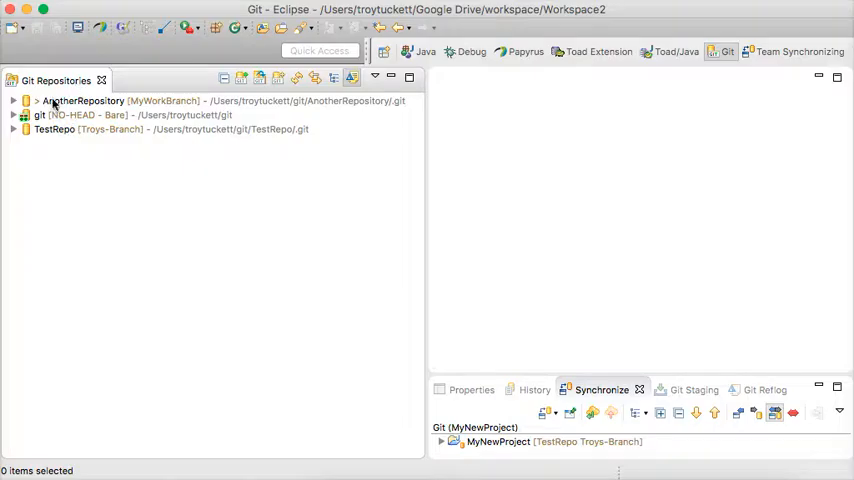
mouse_move(50, 80)
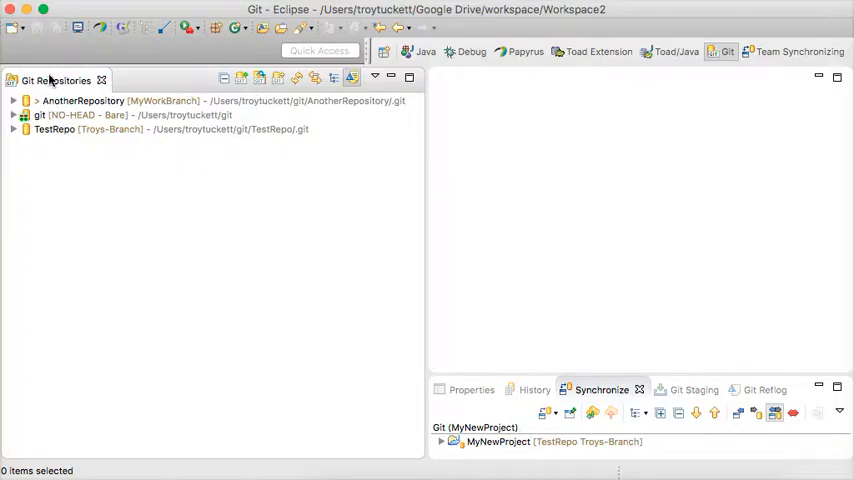
mouse_move(424, 56)
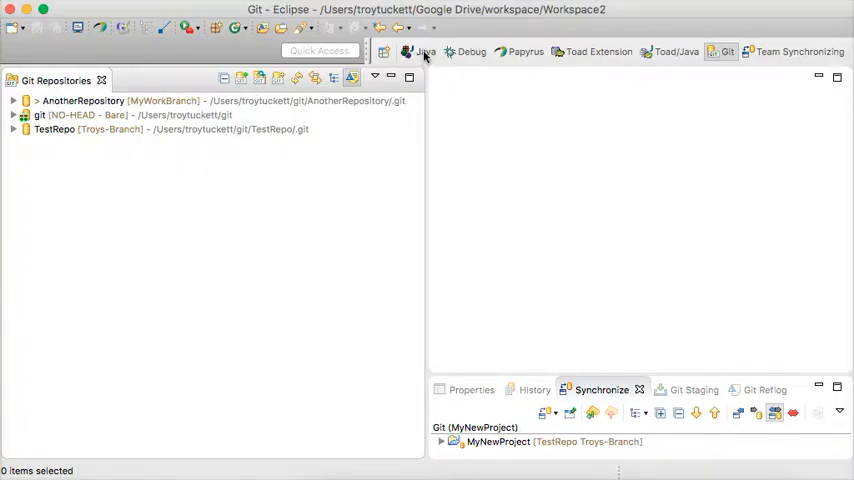
Return to the Java perspective and create a new Java project named TestProject
left_click(424, 52)
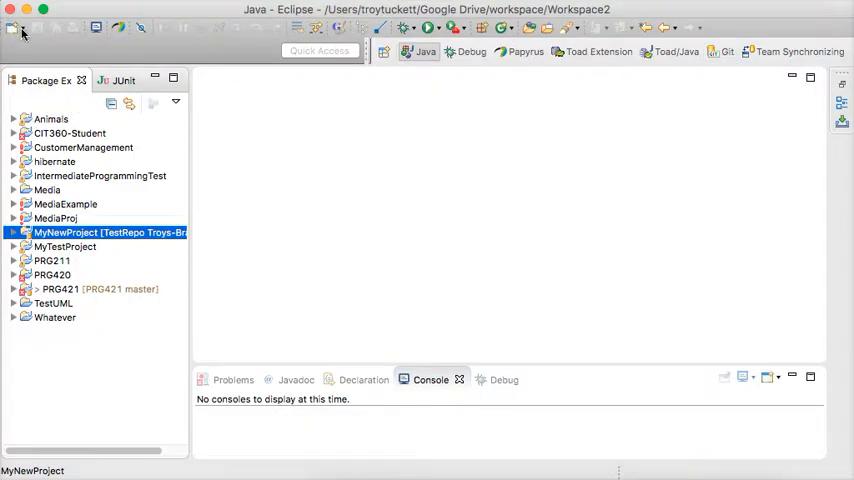
mouse_move(462, 164)
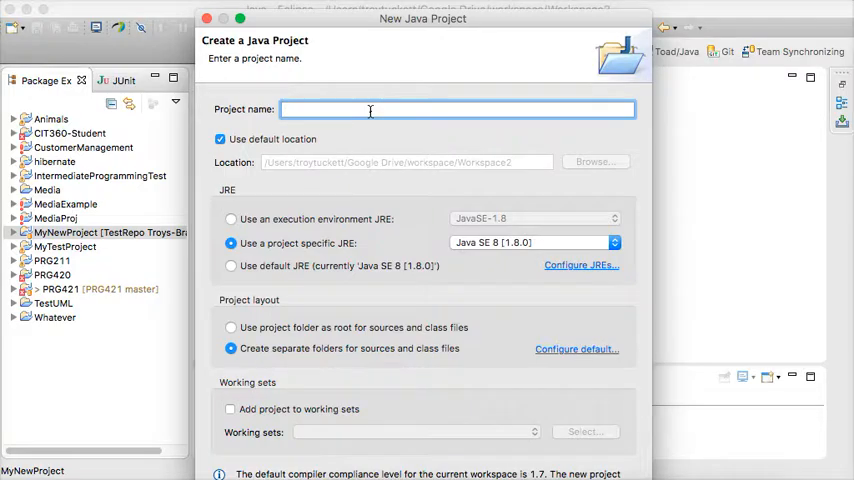
type("Test")
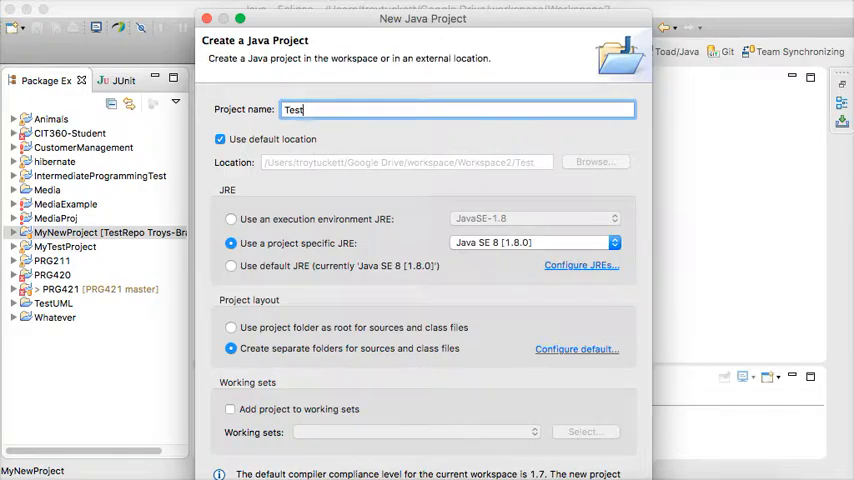
type("PRoject")
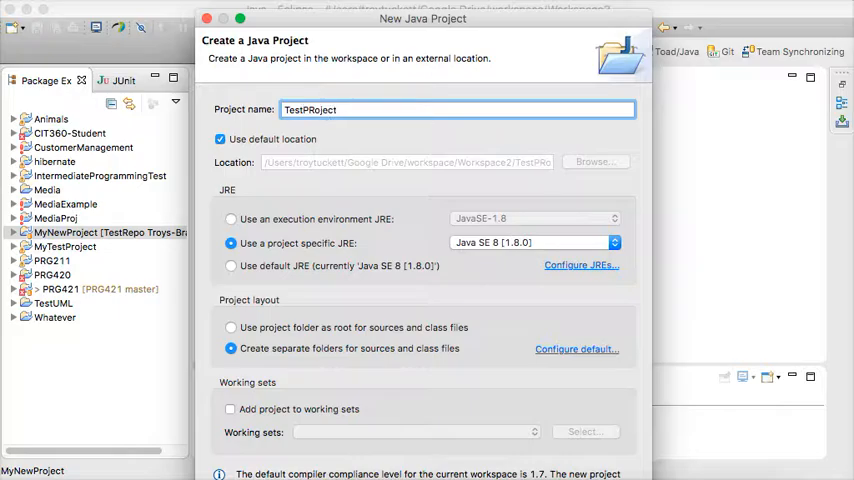
key("Backspace")
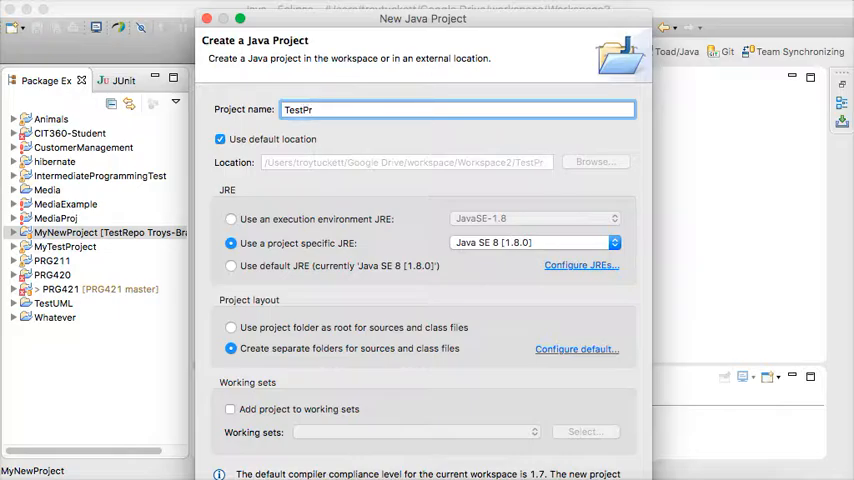
type("oject")
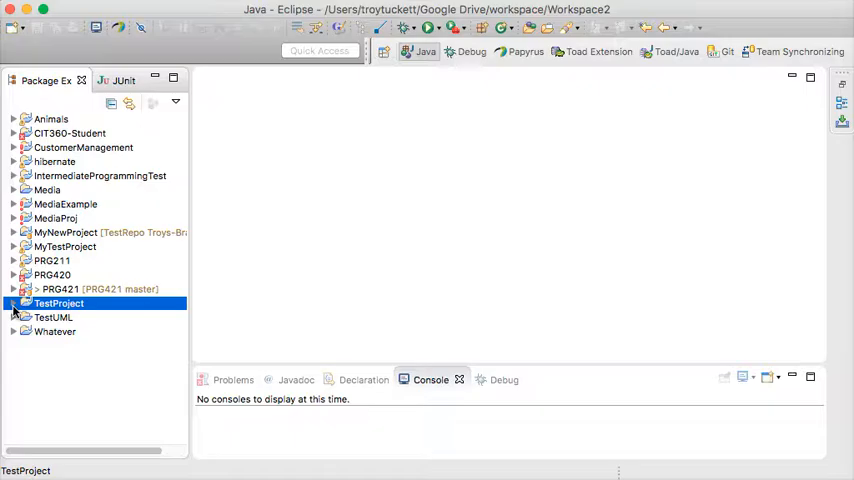
Select TestProject and bring up its context actions to share it with Git
left_click(14, 304)
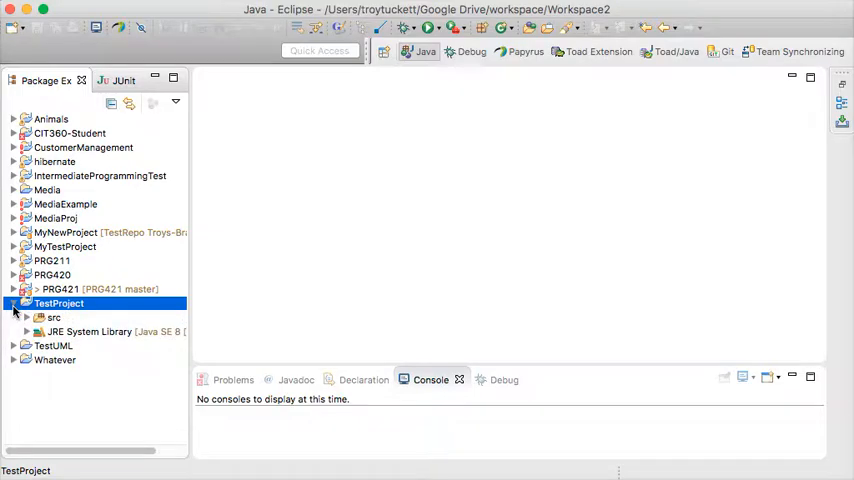
right_click(58, 304)
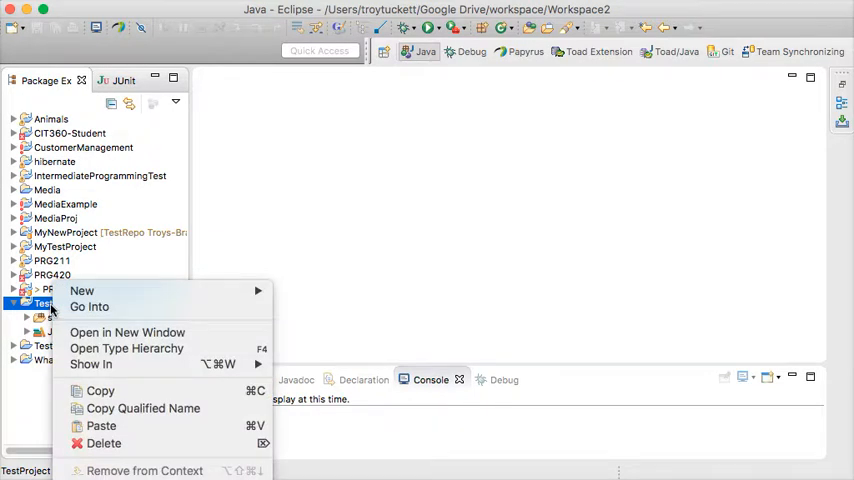
mouse_move(128, 348)
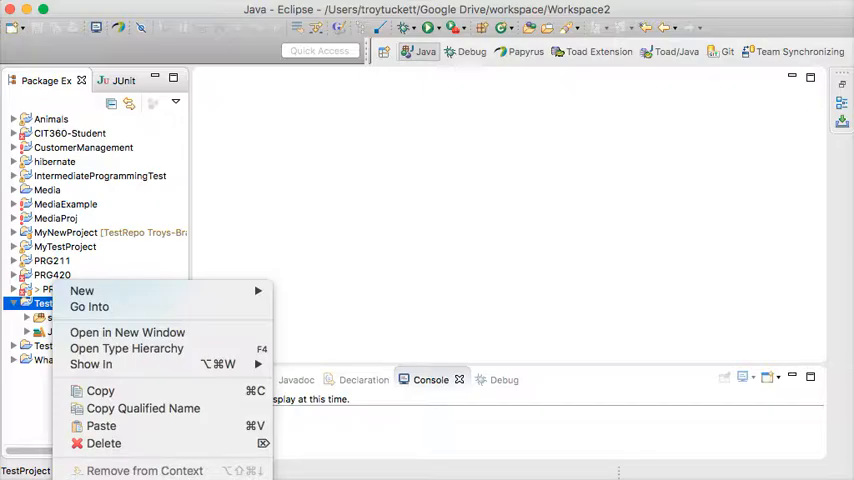
mouse_move(472, 12)
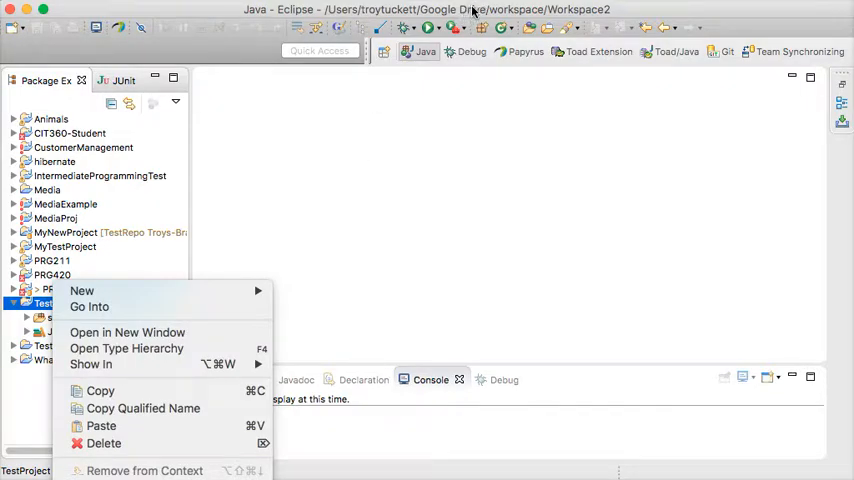
mouse_move(622, 312)
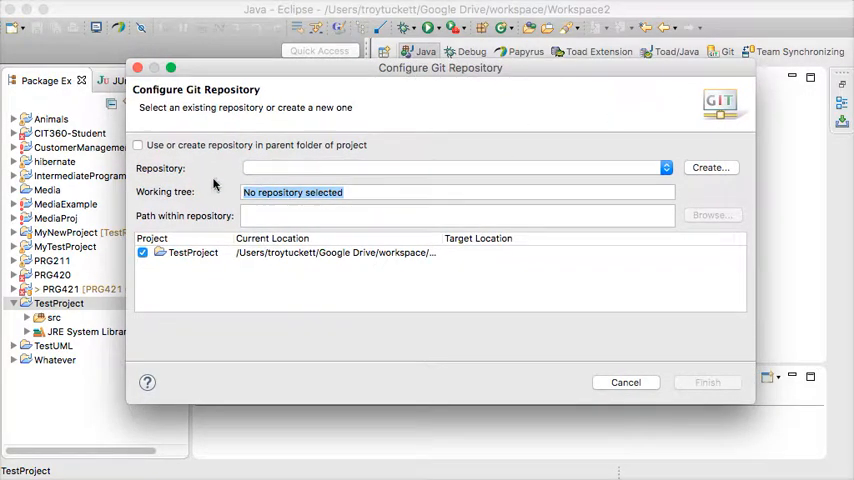
Review the existing repository choices, then begin creating a new Git repository
left_click(664, 168)
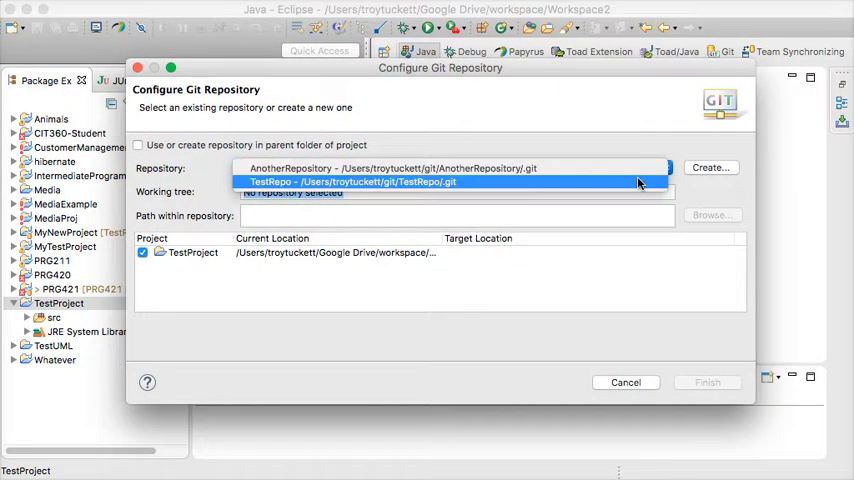
mouse_move(504, 184)
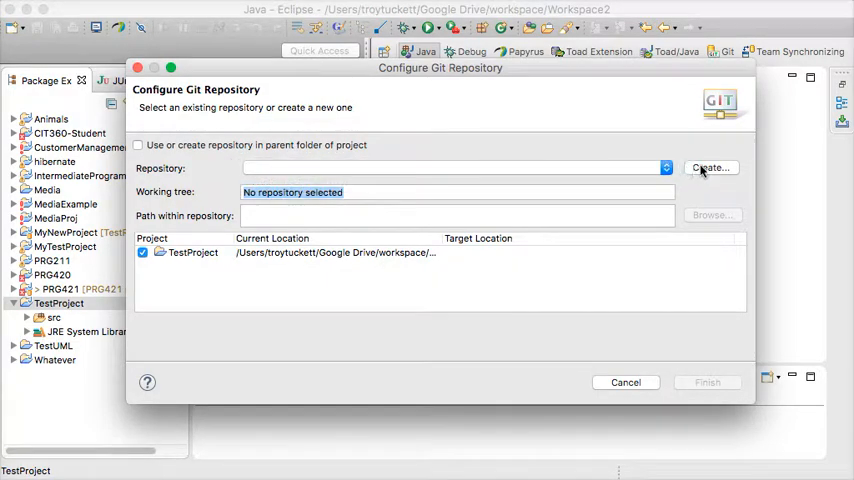
left_click(710, 168)
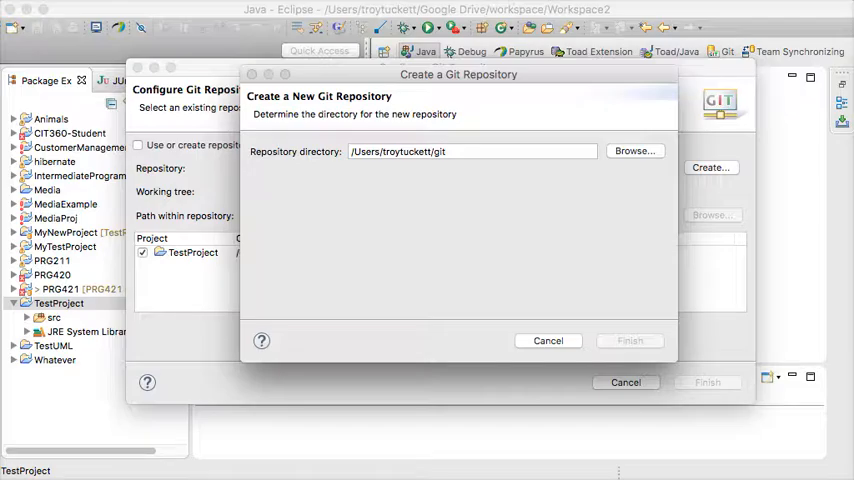
Create a MyRepository folder under the git directory and use it as the repository location
left_click(634, 152)
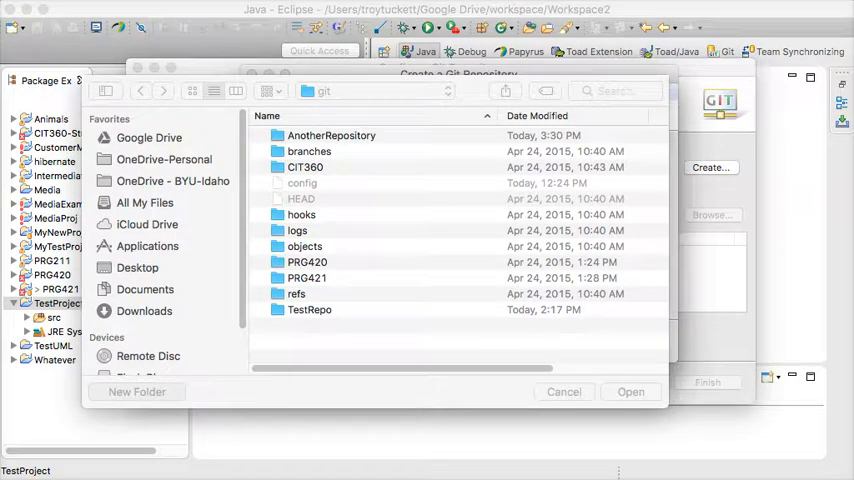
left_click(136, 392)
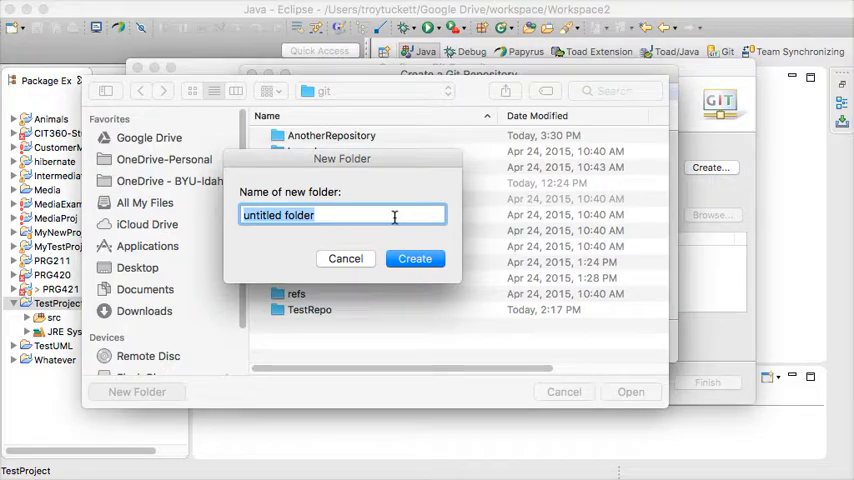
type("MyReposito")
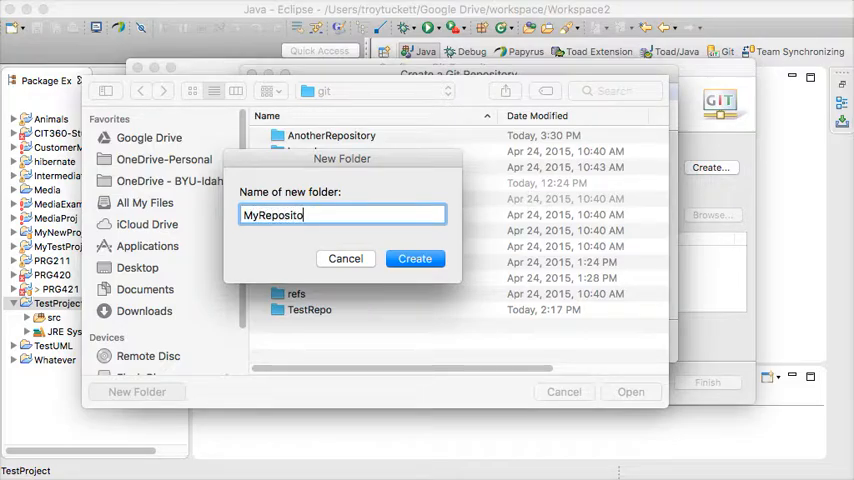
left_click(416, 258)
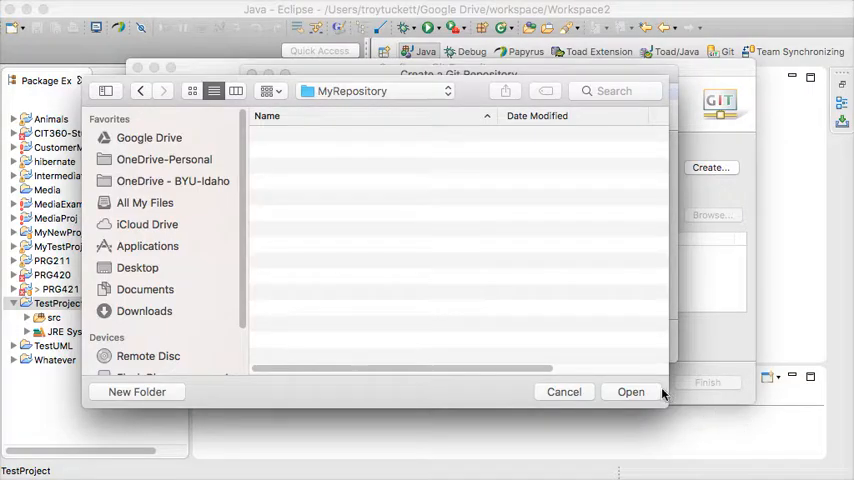
left_click(632, 392)
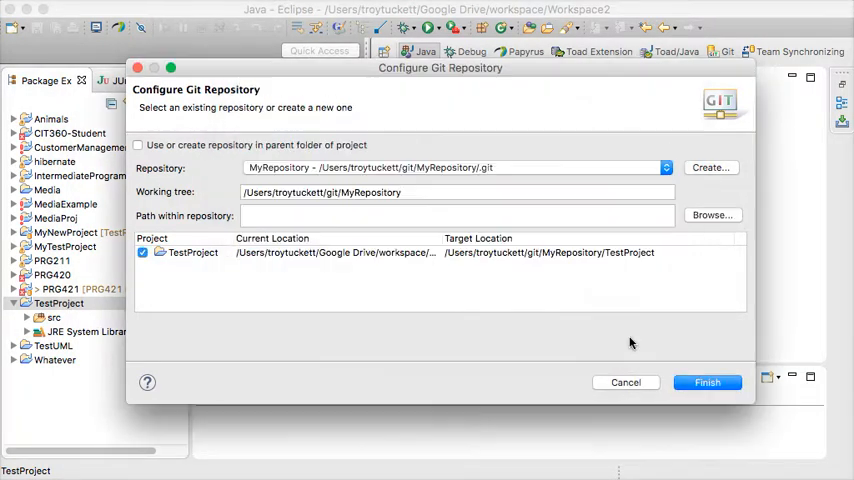
mouse_move(252, 180)
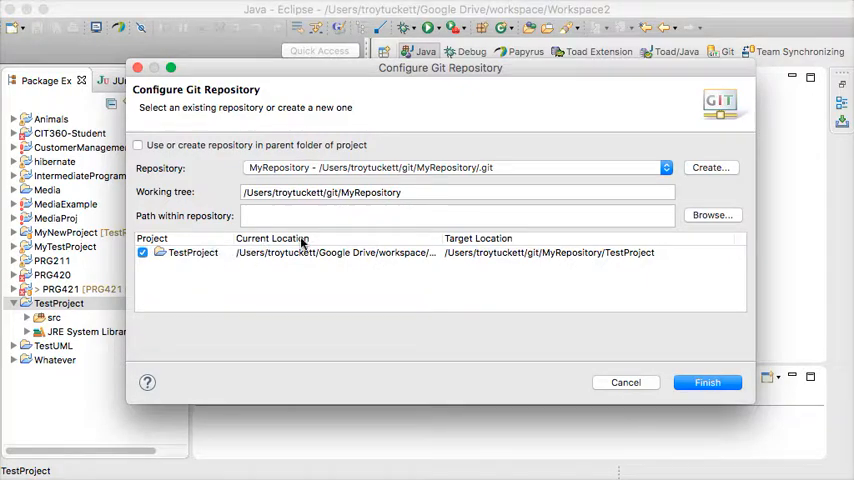
mouse_move(708, 382)
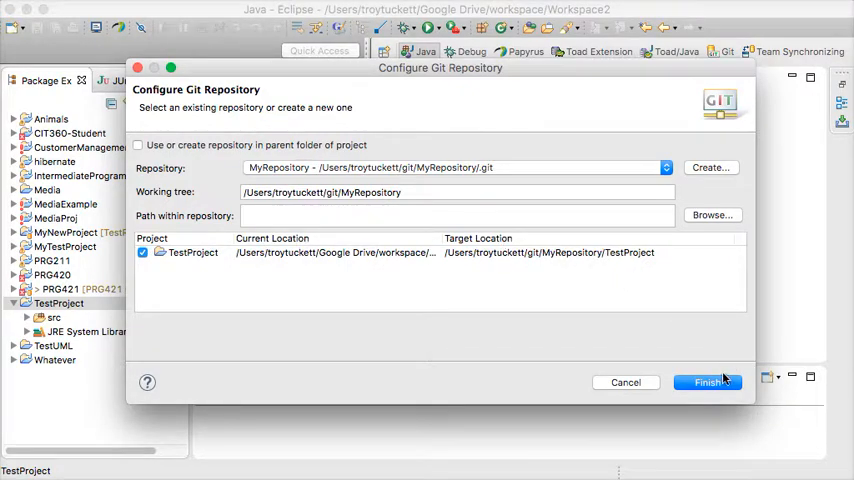
Finish sharing so TestProject shows as [MyRepository NO-HEAD] in the widened project list
left_click(708, 382)
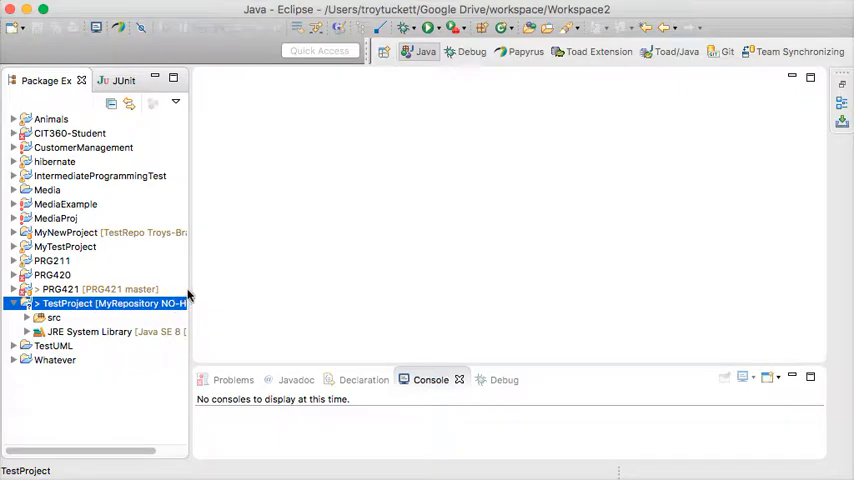
left_click_drag(190, 284, 256, 284)
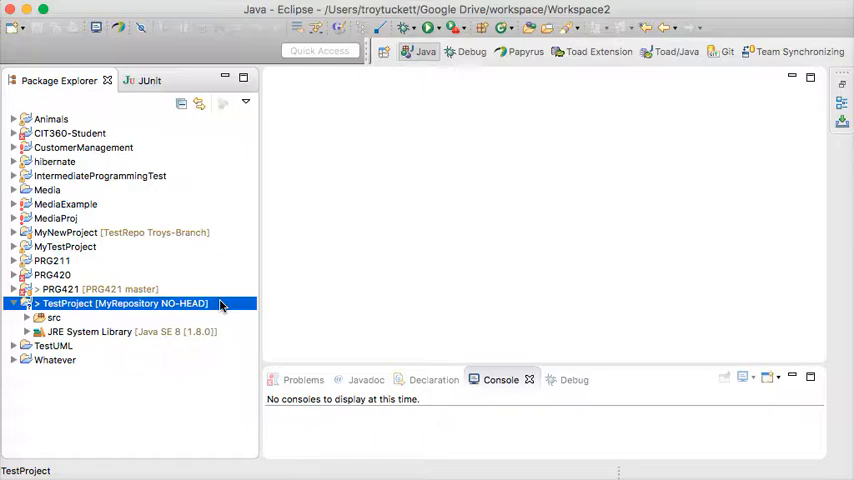
mouse_move(778, 230)
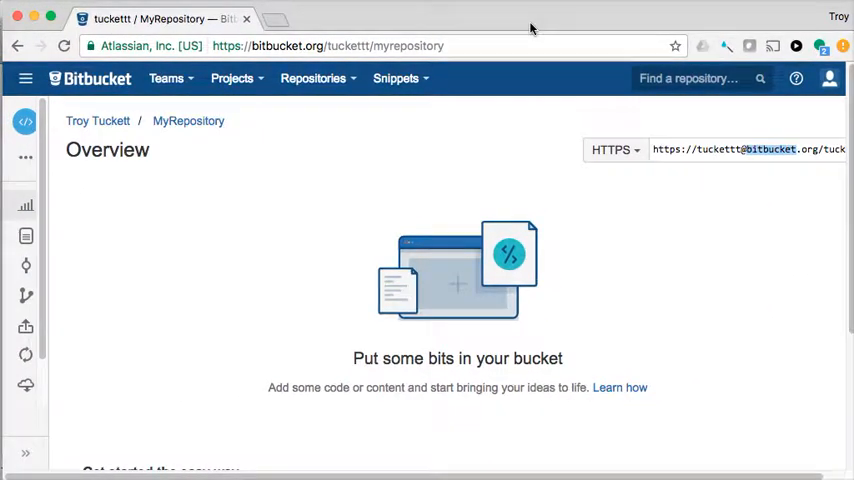
mouse_move(212, 228)
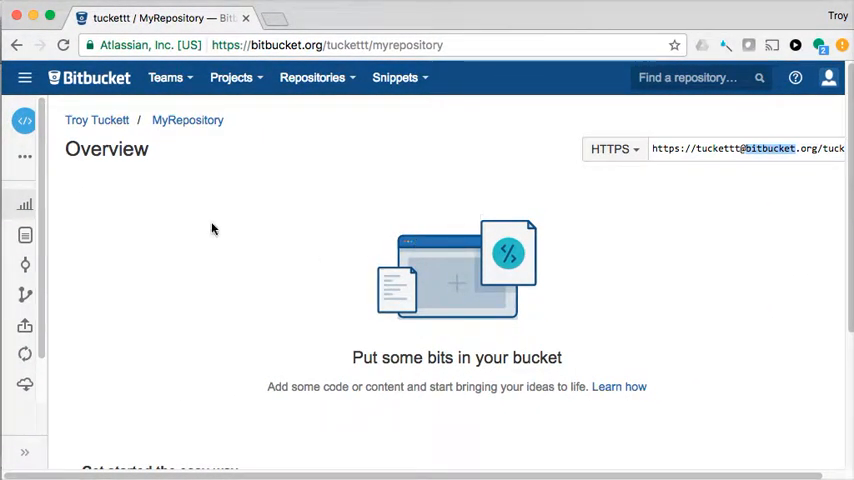
left_click(184, 120)
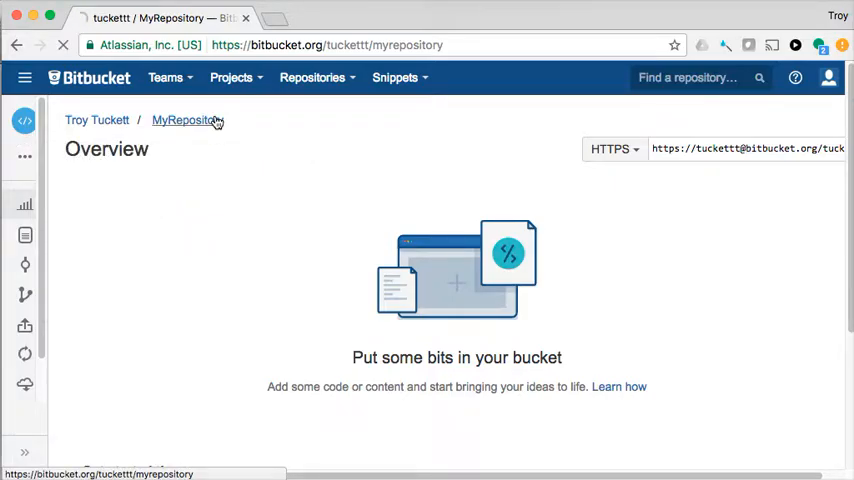
mouse_move(230, 238)
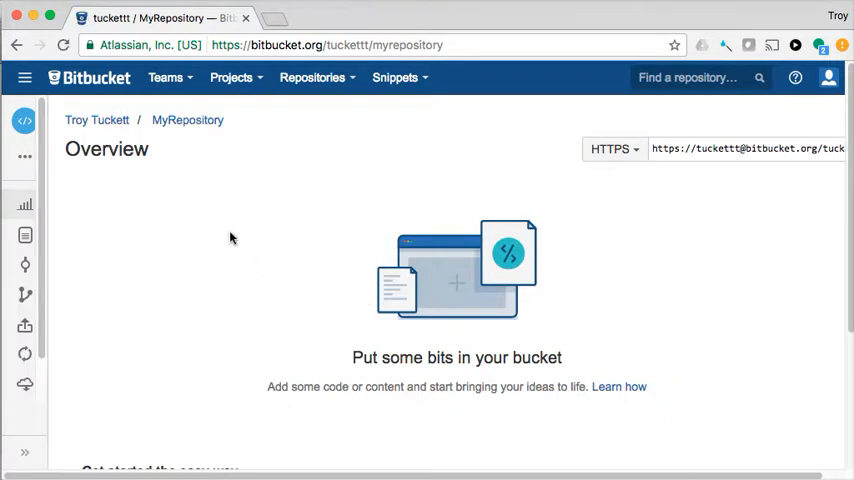
mouse_move(14, 200)
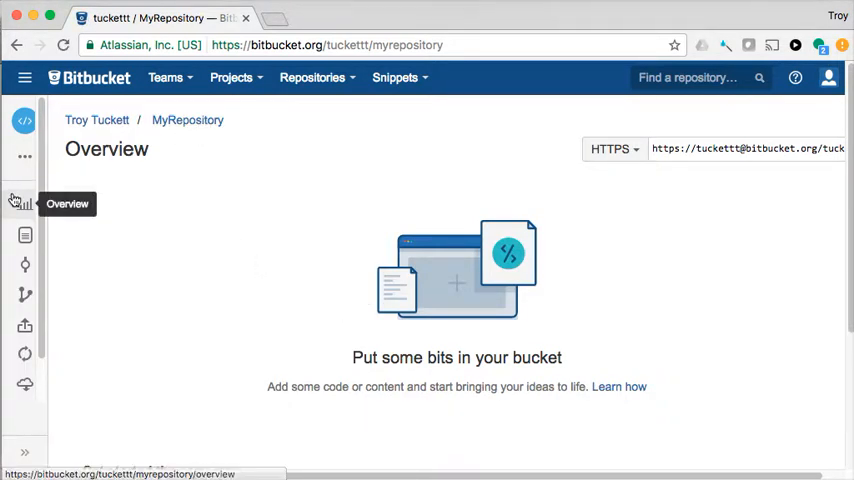
mouse_move(52, 172)
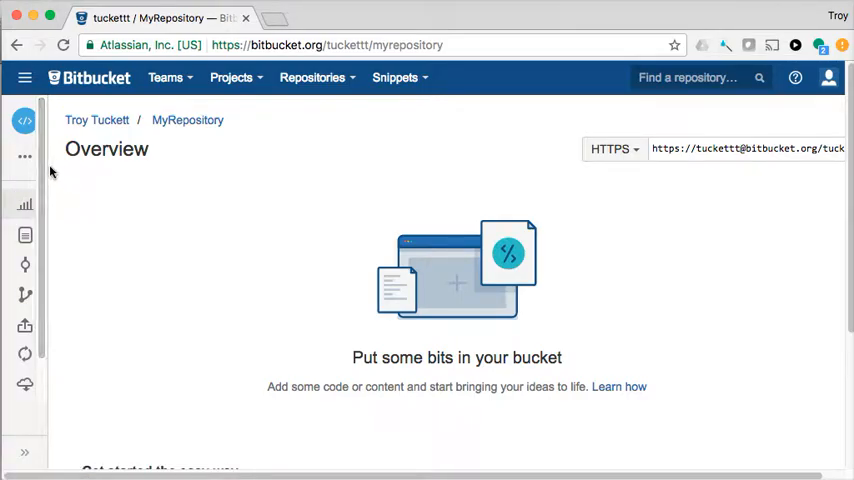
Start creating a branch named MyWorkingBranch and submit it
left_click(24, 156)
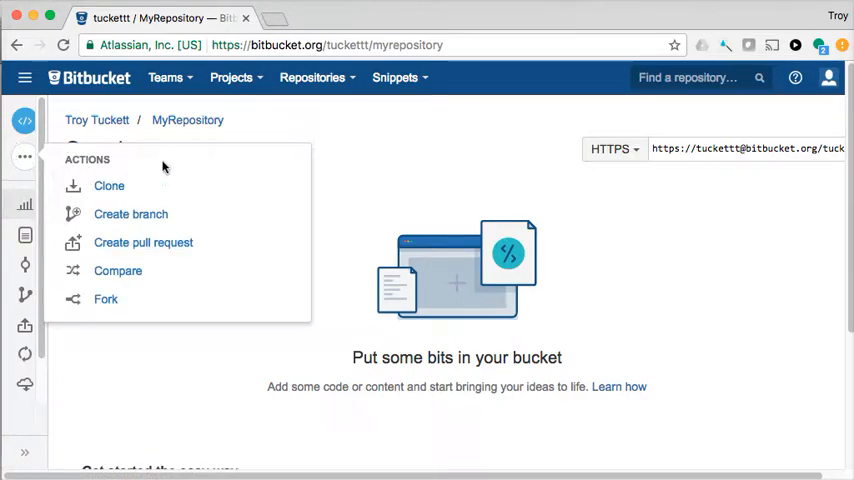
mouse_move(132, 214)
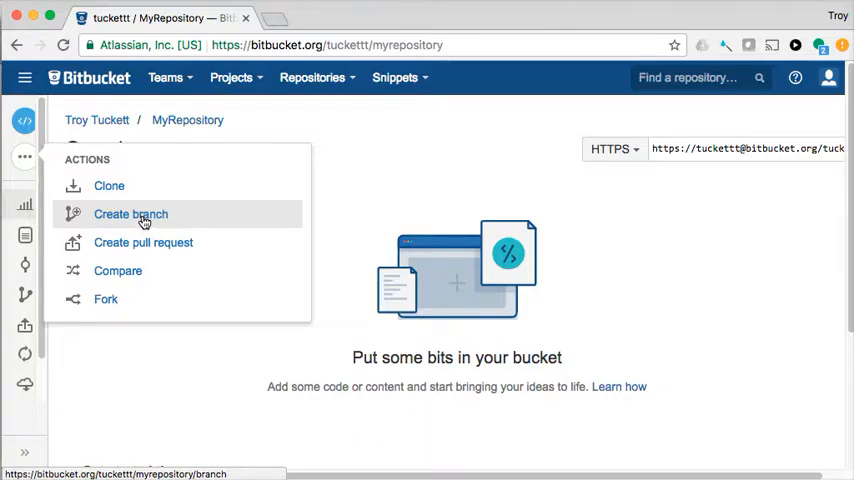
left_click(130, 214)
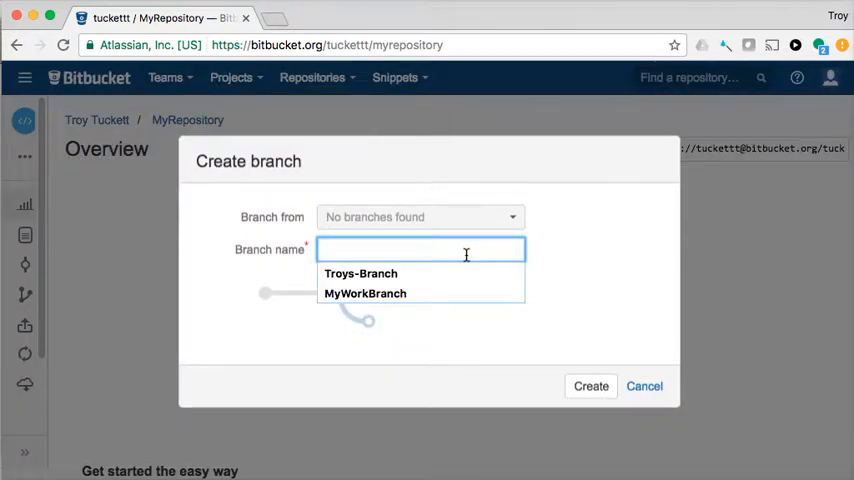
type("MyWorking")
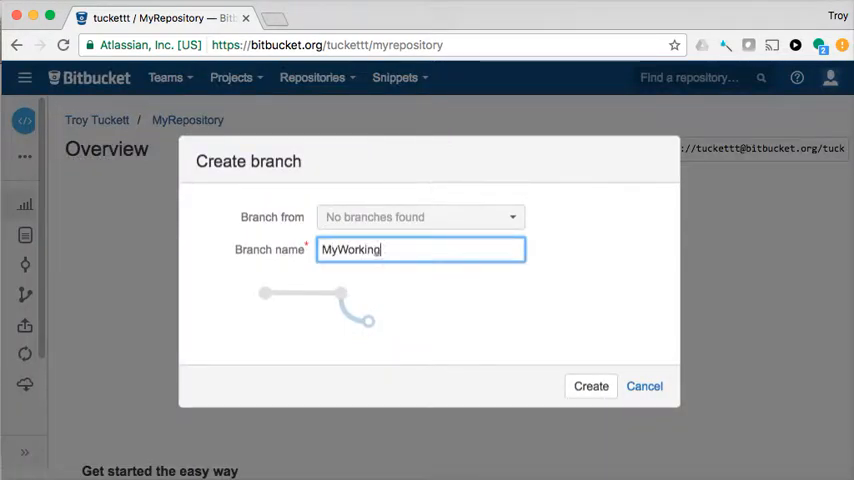
type("Branch")
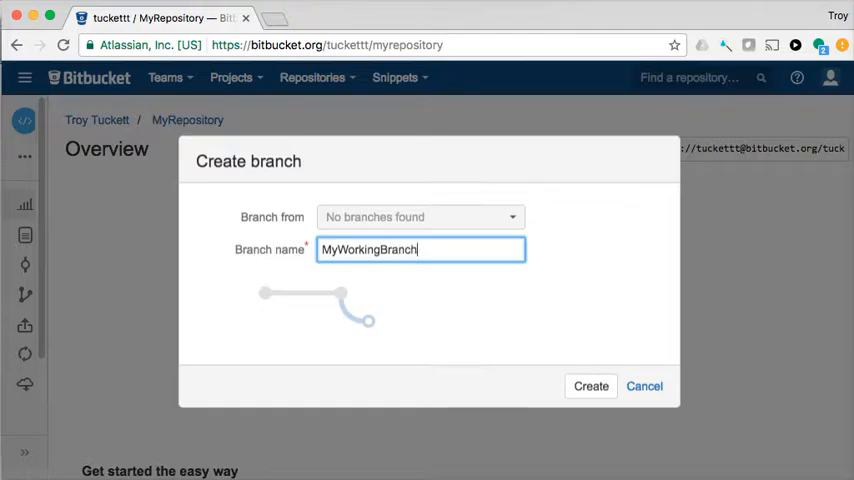
left_click(590, 386)
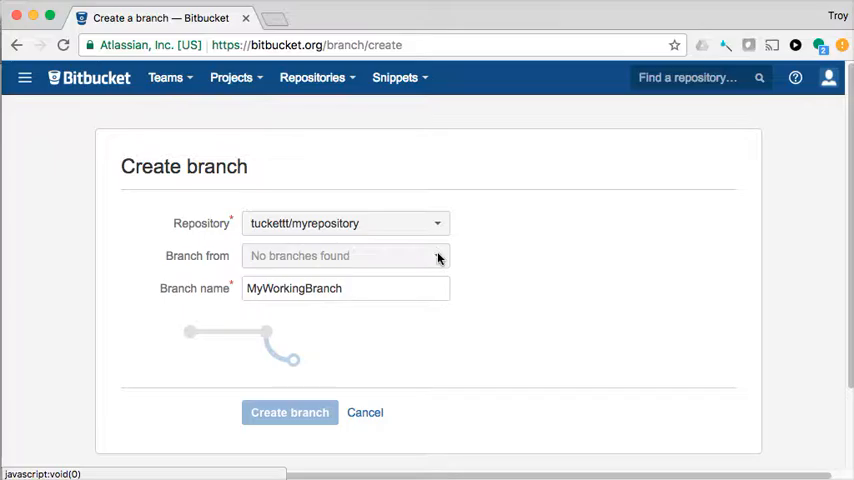
Choose tuckettt/myrepository as the branch's repository, ending back at the overview
left_click(436, 224)
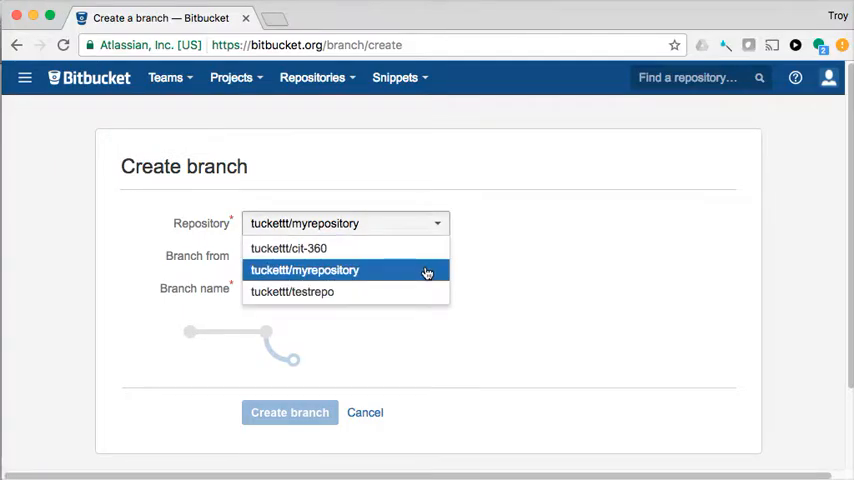
left_click(304, 270)
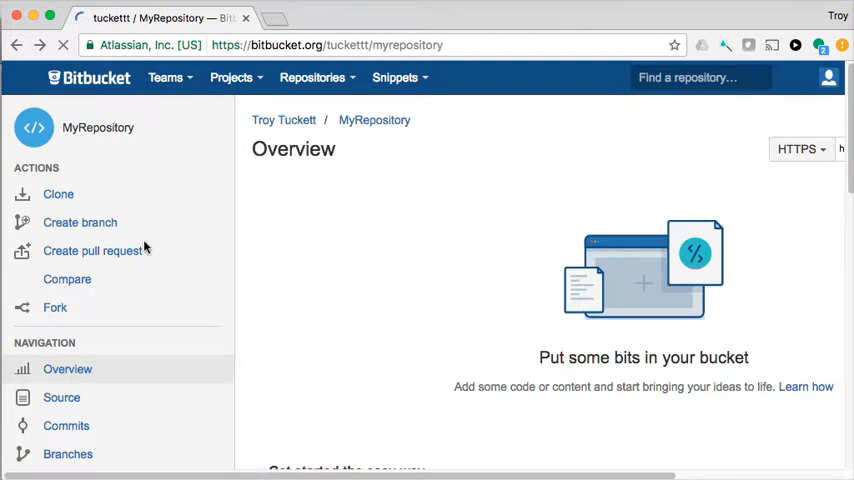
Create the package edu.troytuckett.myproject in TestProject's src folder
left_click(24, 76)
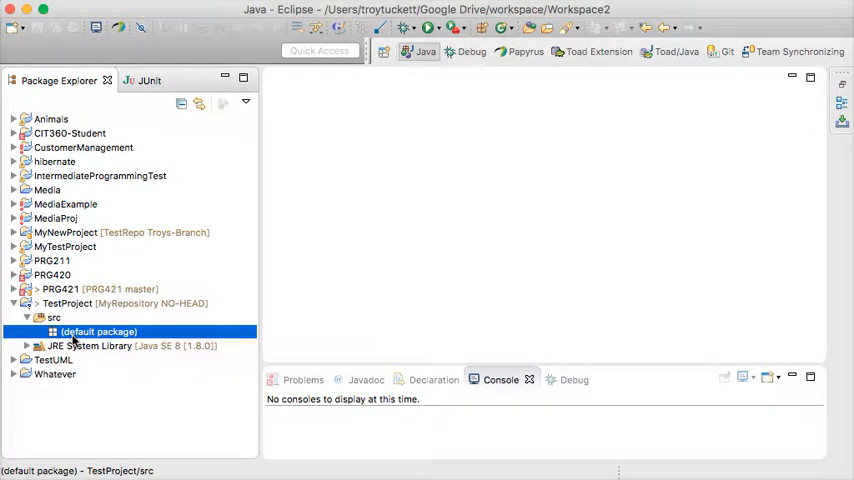
right_click(80, 332)
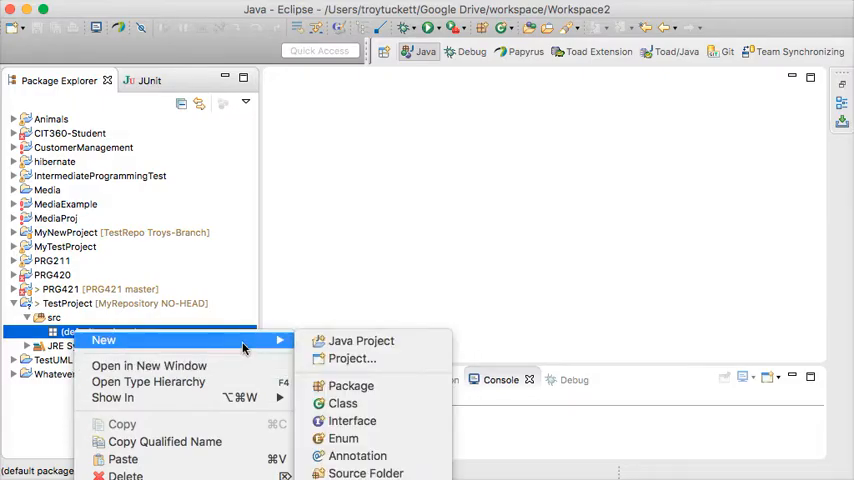
left_click(352, 384)
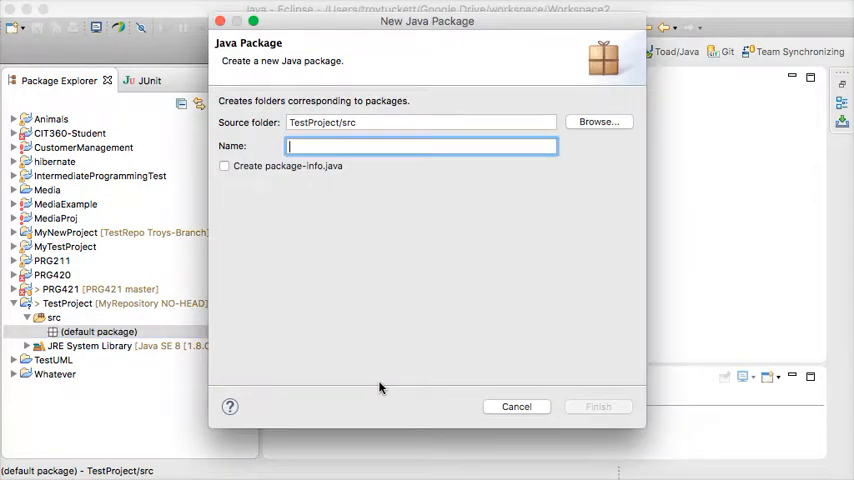
type("edu.troytuckett.")
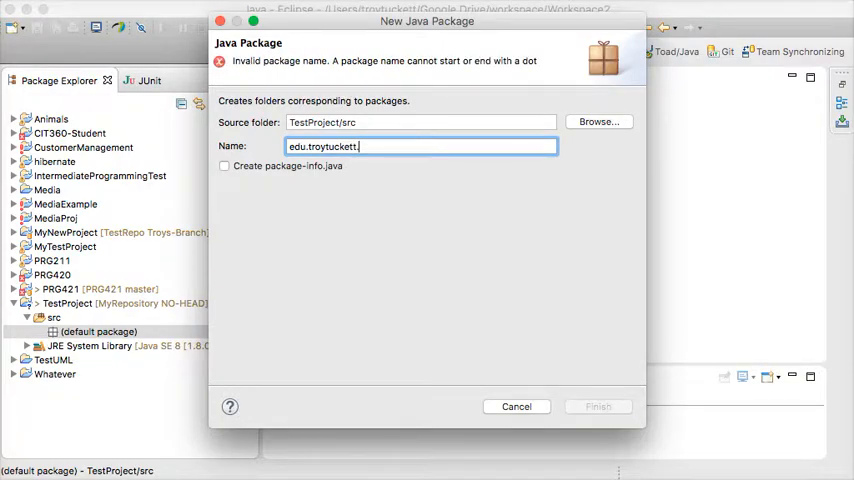
type("myproject")
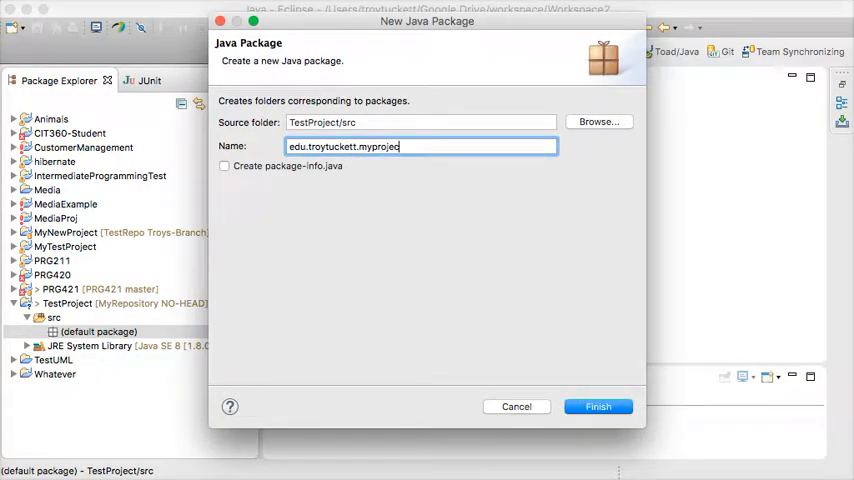
left_click(596, 406)
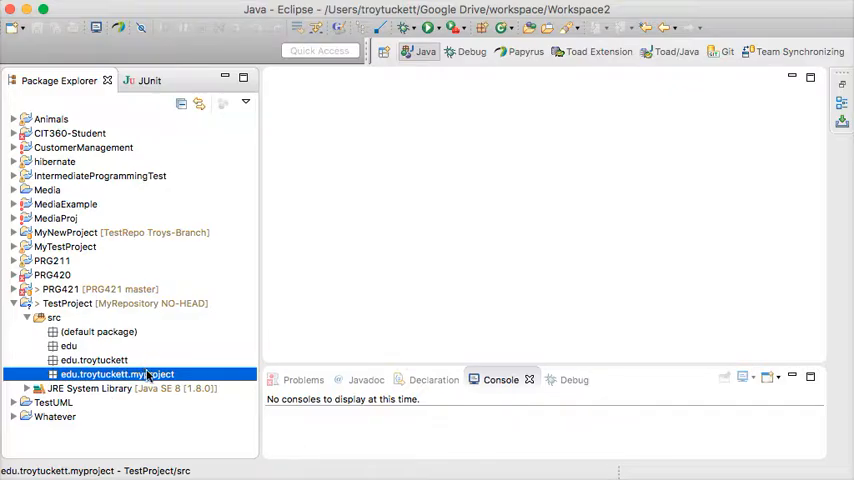
Create a new class MyClass in the edu.troytuckett.myproject package
right_click(116, 374)
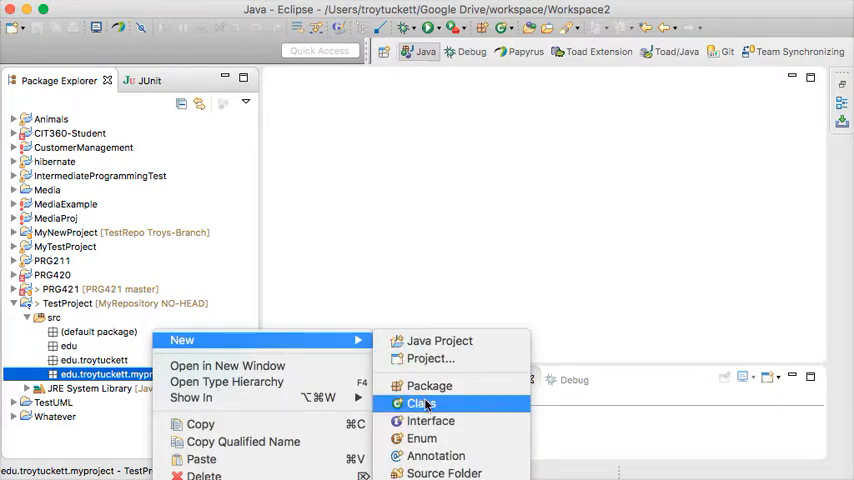
left_click(420, 404)
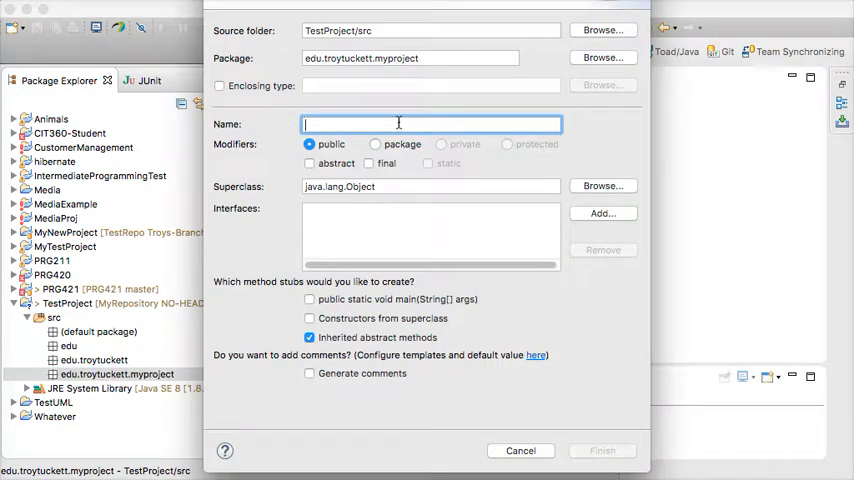
type("M")
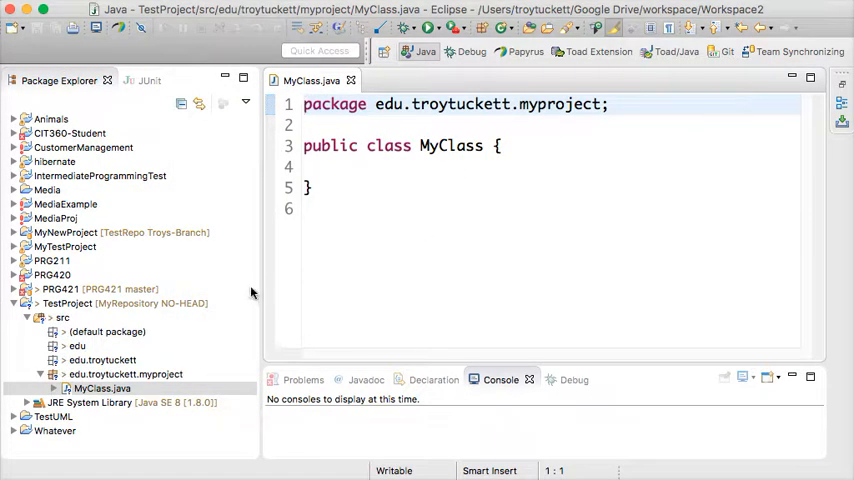
Stage all TestProject changes and commit them as 'Initial Commit', starting the push
right_click(68, 304)
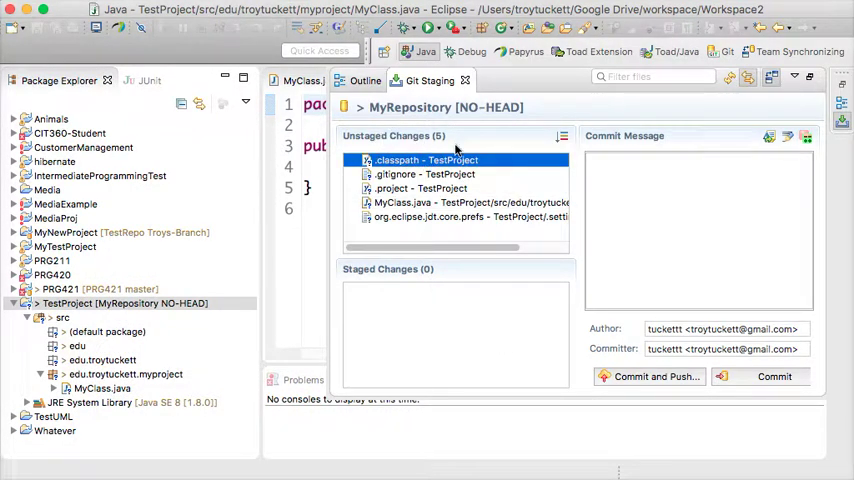
mouse_move(430, 228)
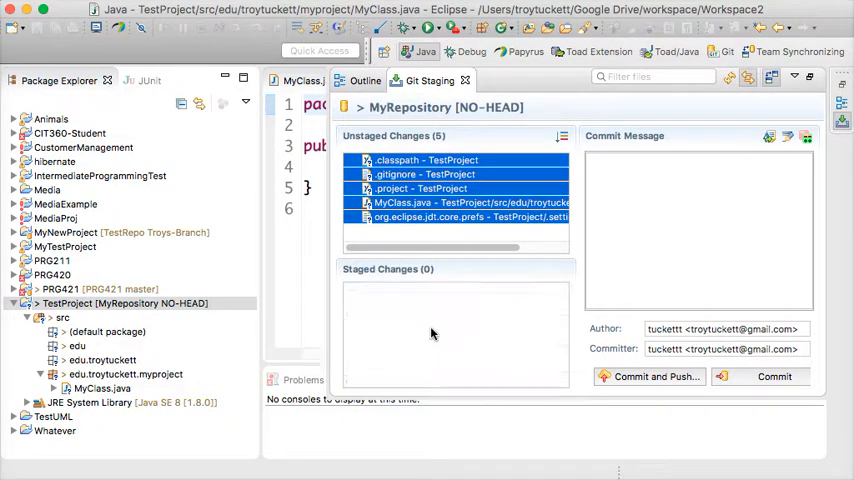
left_click(562, 136)
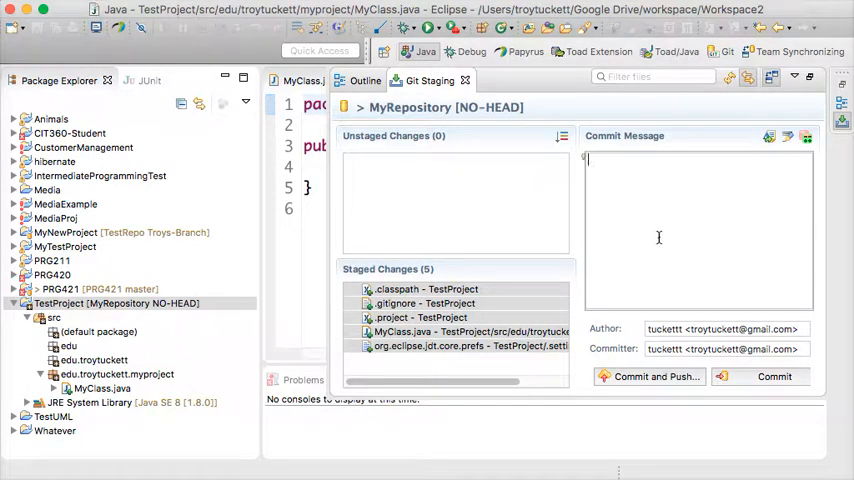
type("Initial")
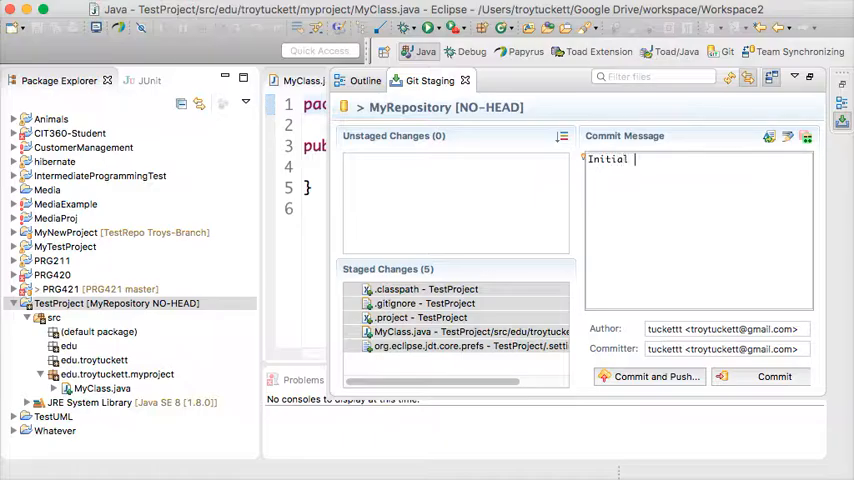
type("Committ")
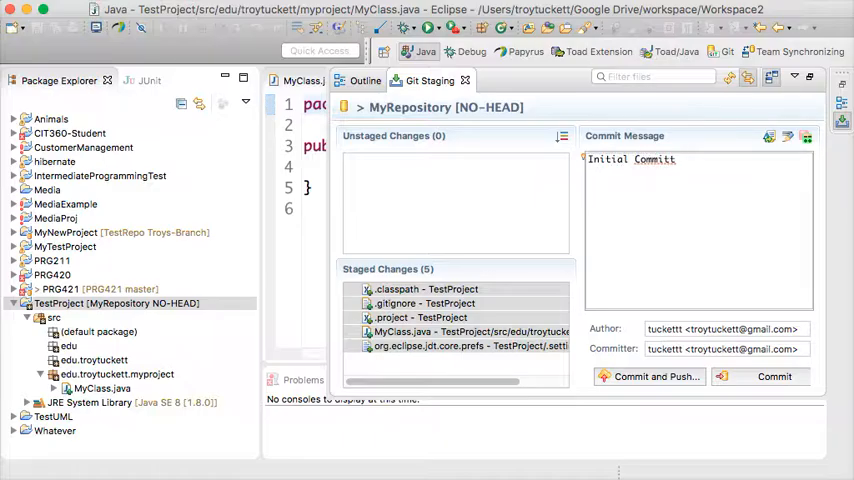
left_click(650, 376)
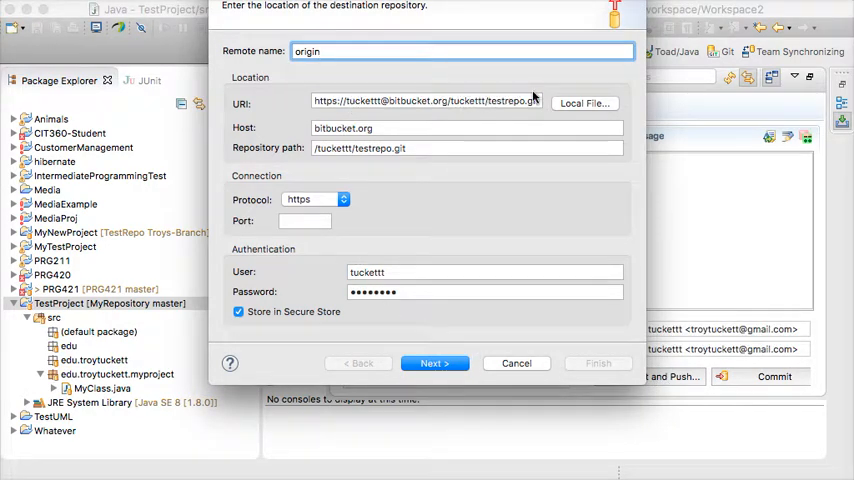
mouse_move(518, 100)
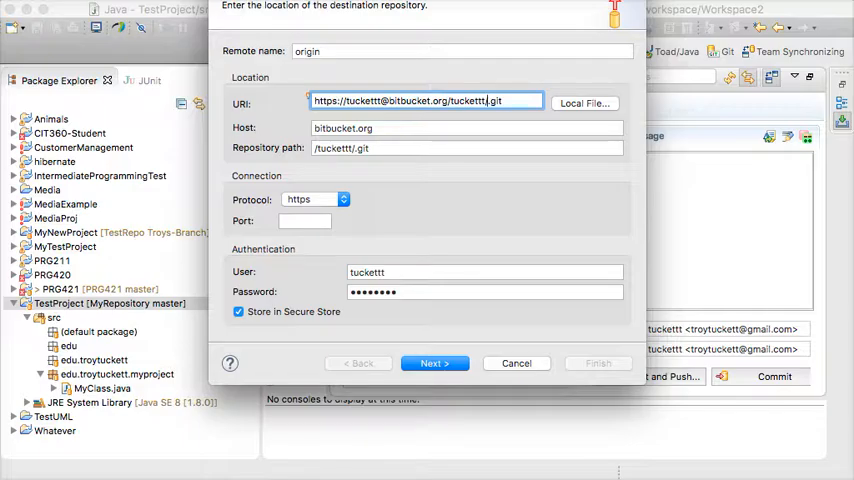
Set the origin URI to MyRepository.git and attempt pushing master, dismissing the can't-connect error
type("MyRespository")
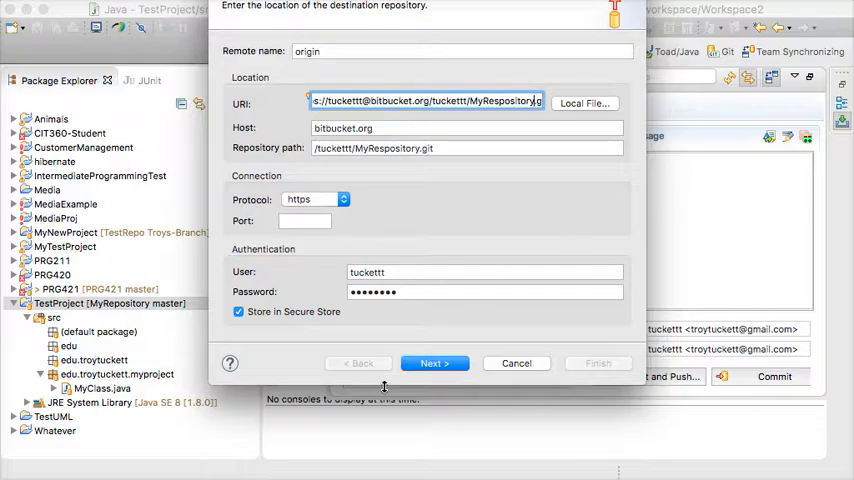
left_click(434, 364)
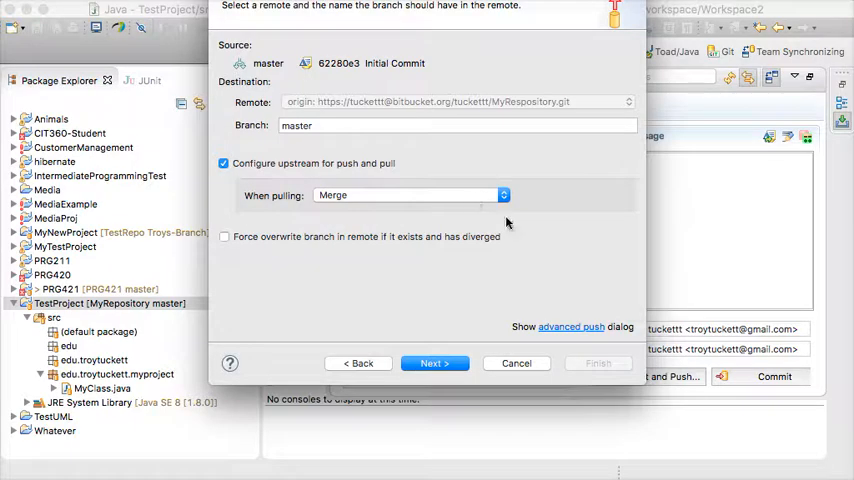
left_click(434, 364)
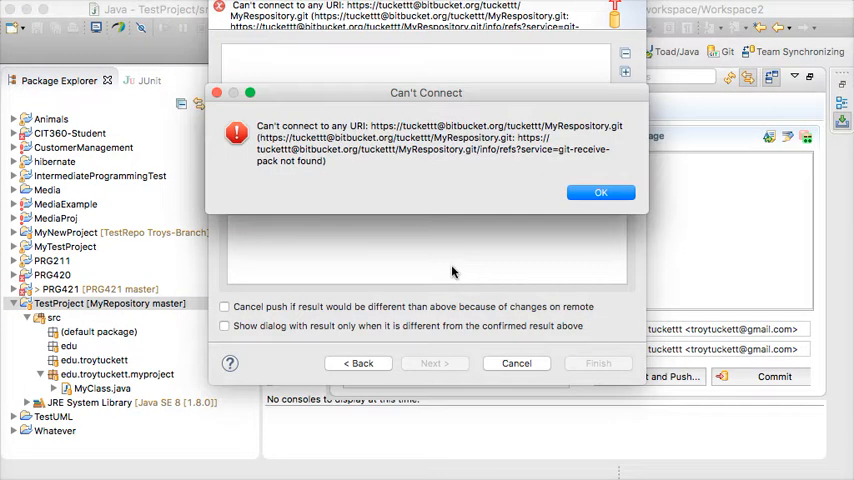
mouse_move(252, 128)
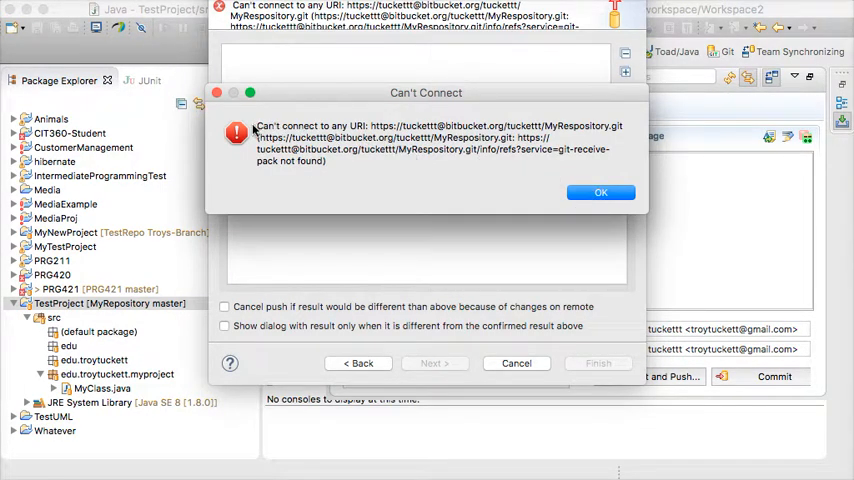
mouse_move(262, 148)
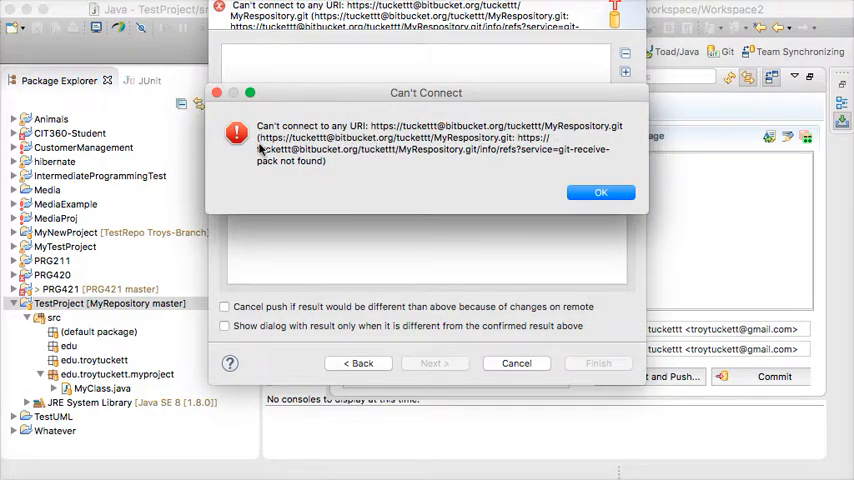
mouse_move(600, 192)
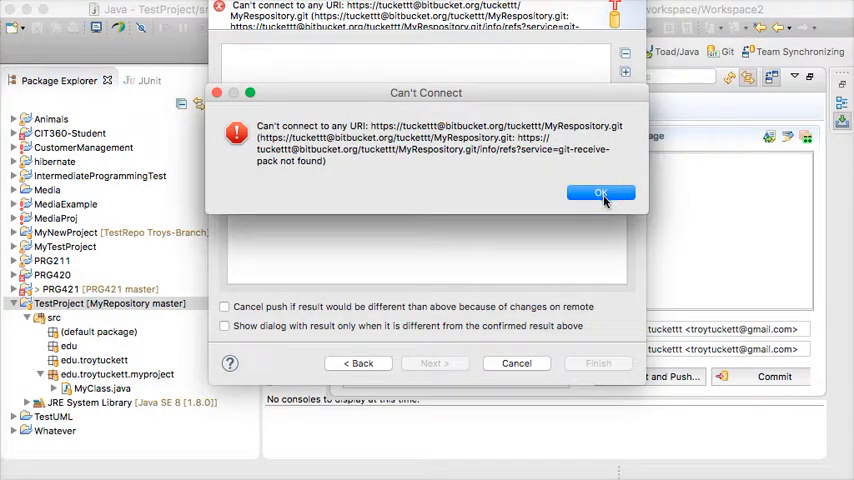
left_click(600, 192)
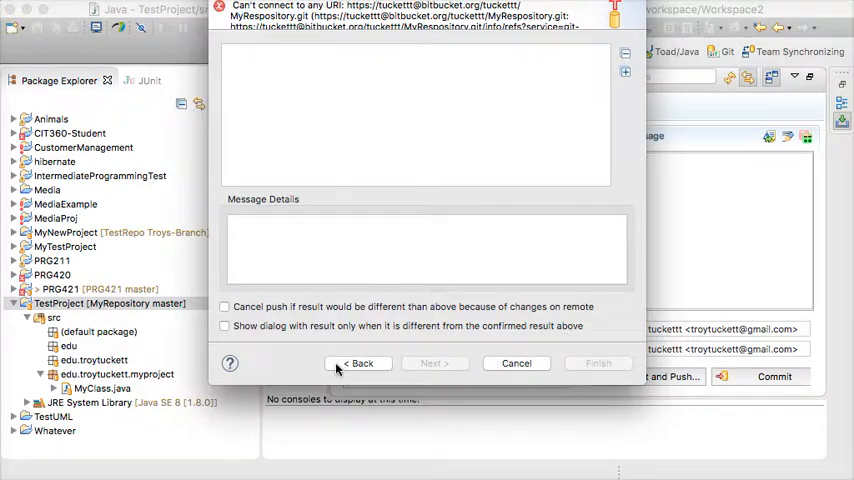
Retry the push keeping remote origin and branch master, finishing it as a new remote branch
left_click(360, 364)
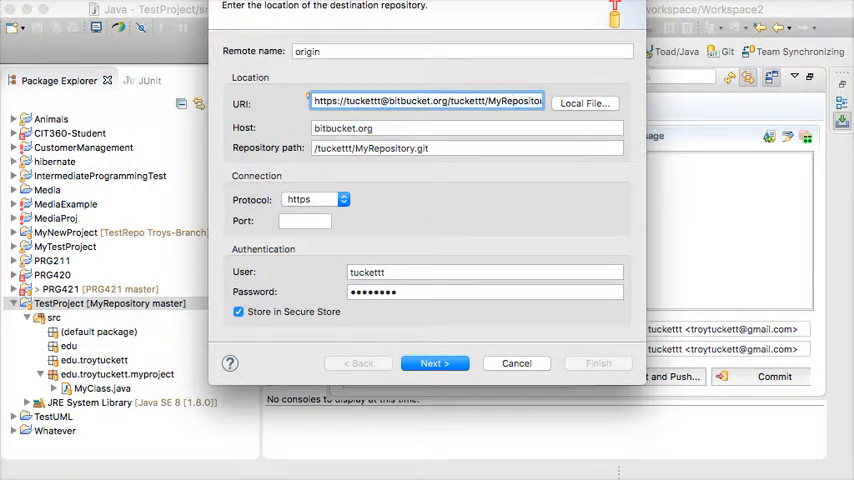
left_click(434, 364)
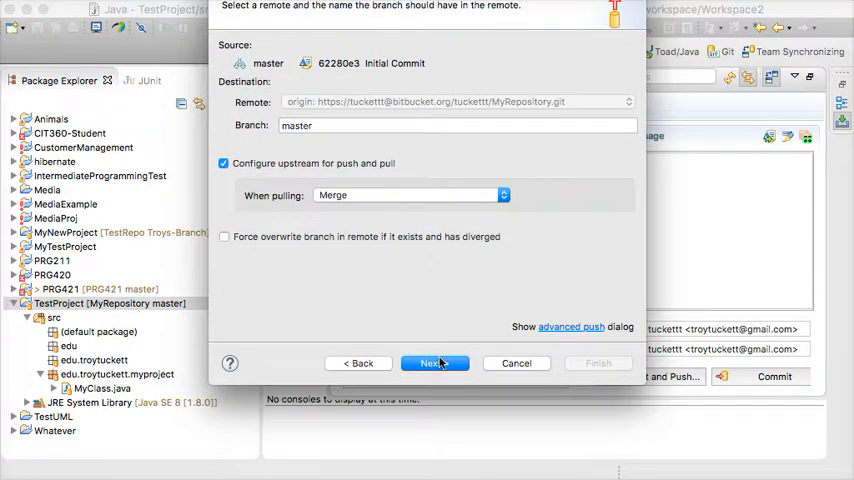
left_click(434, 364)
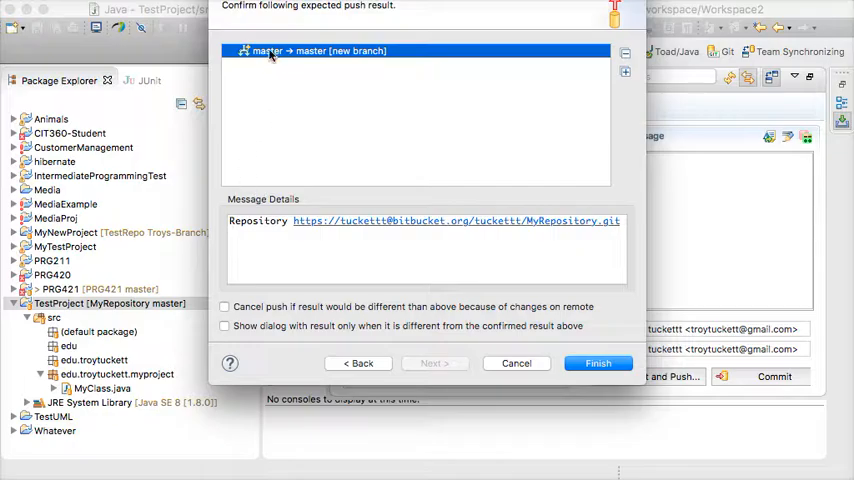
mouse_move(400, 58)
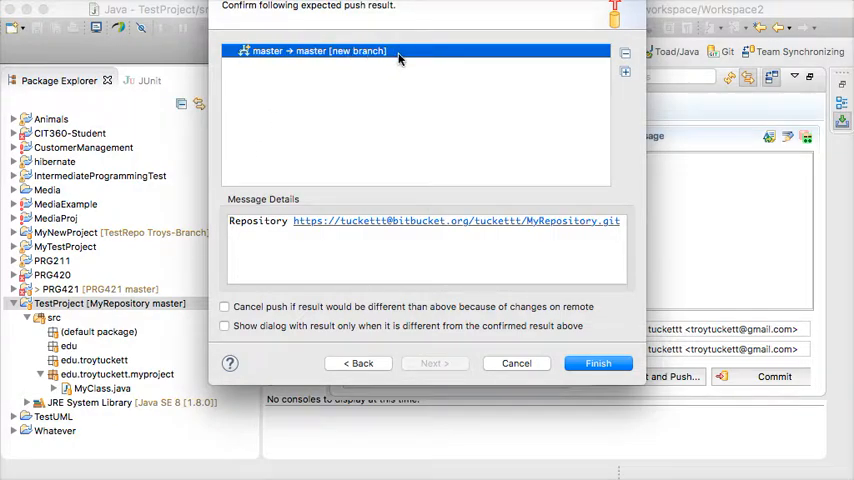
left_click(596, 364)
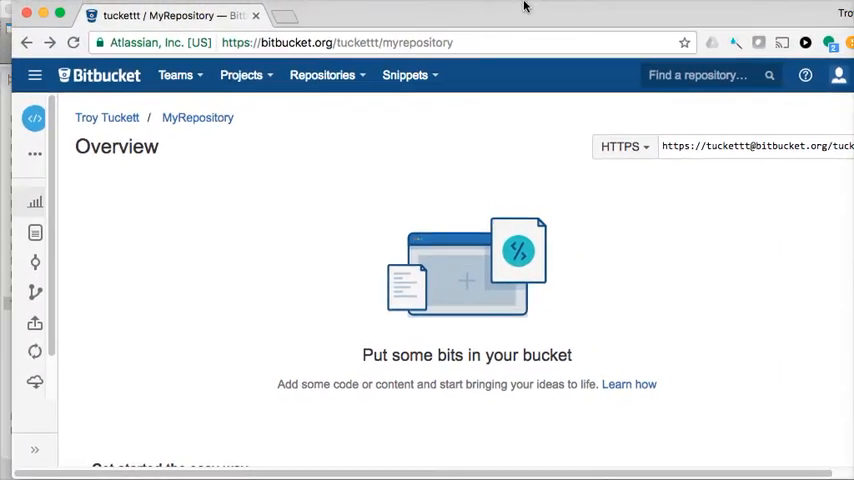
Create a Bitbucket branch named MyWorkingBranch from master via the repository Actions menu
left_click(34, 152)
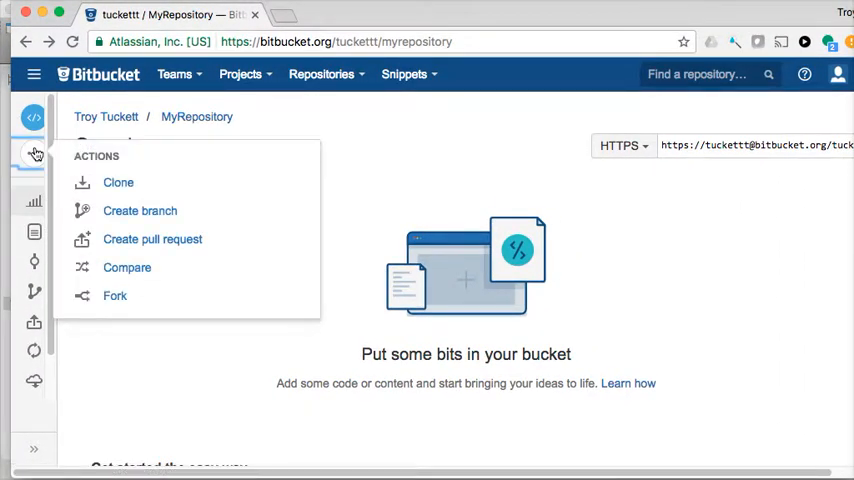
left_click(140, 210)
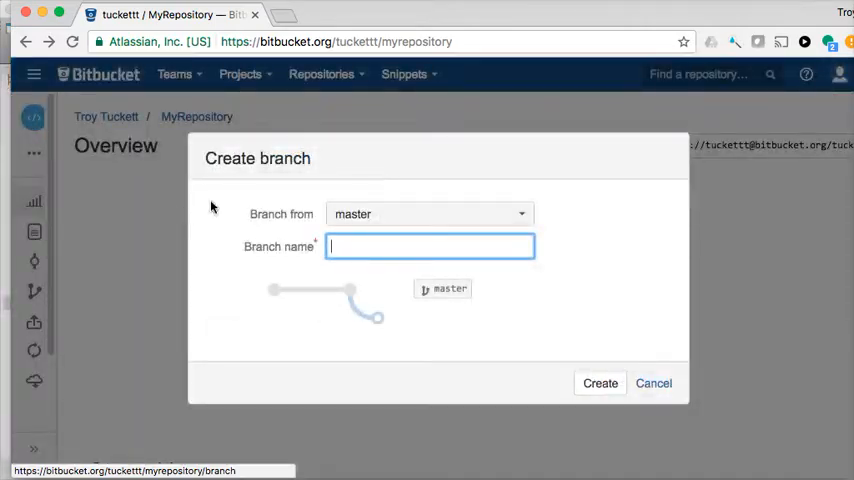
left_click(430, 246)
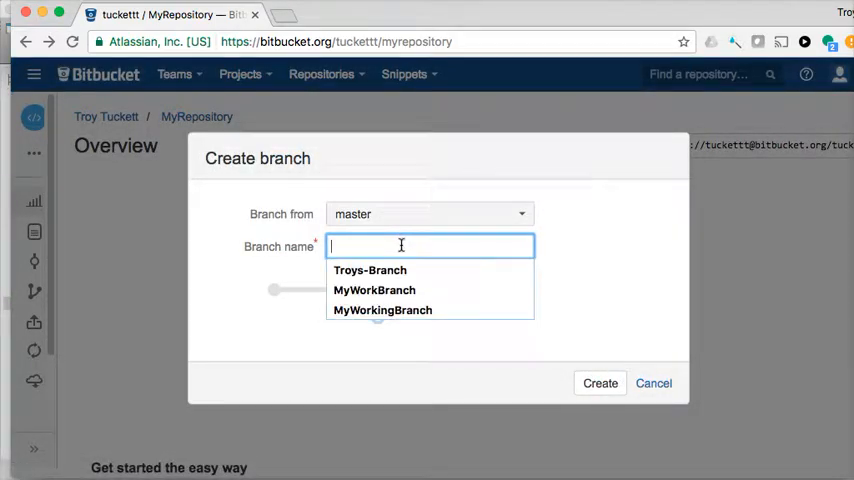
type("Mu")
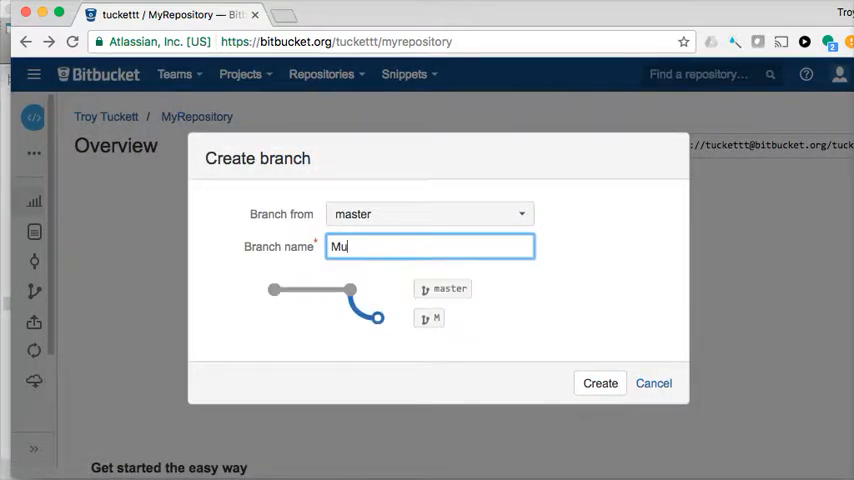
type("y")
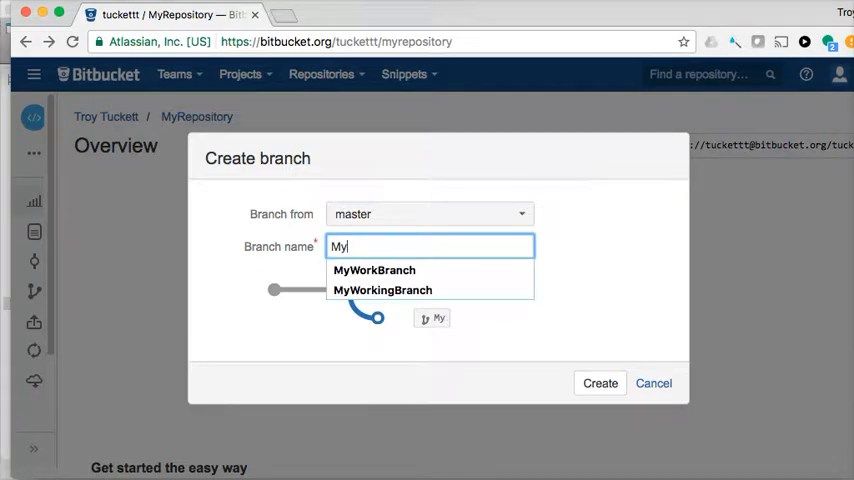
left_click(382, 290)
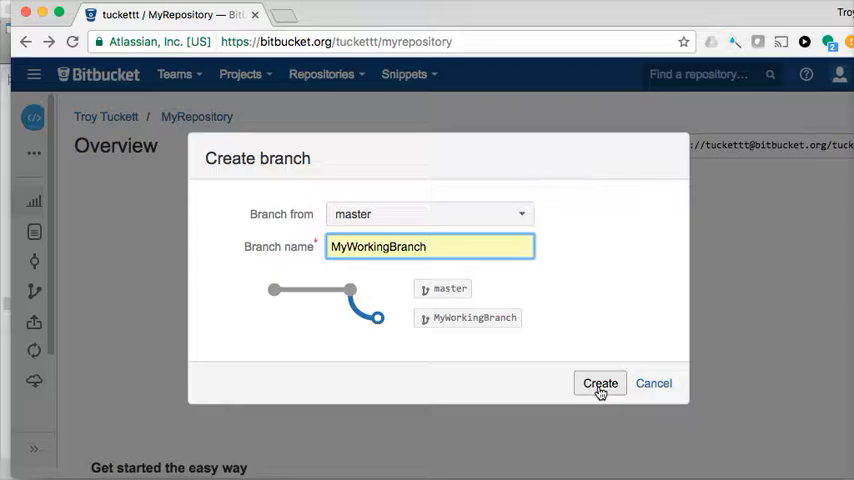
left_click(600, 384)
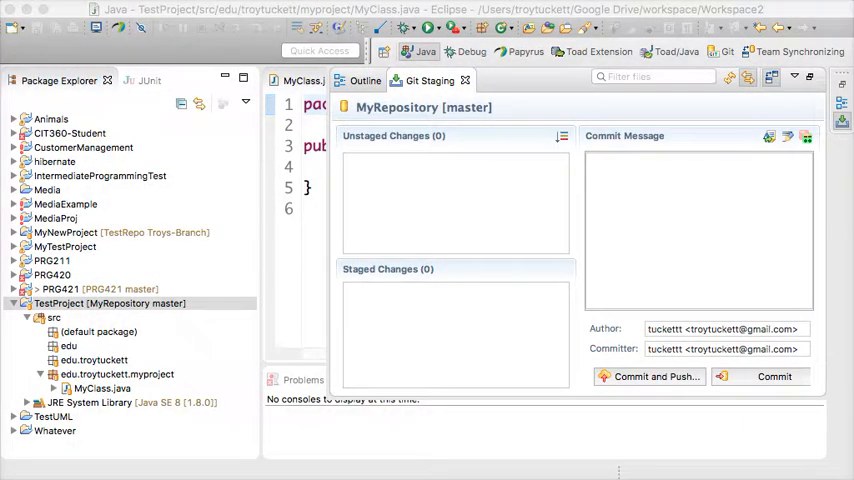
mouse_move(100, 308)
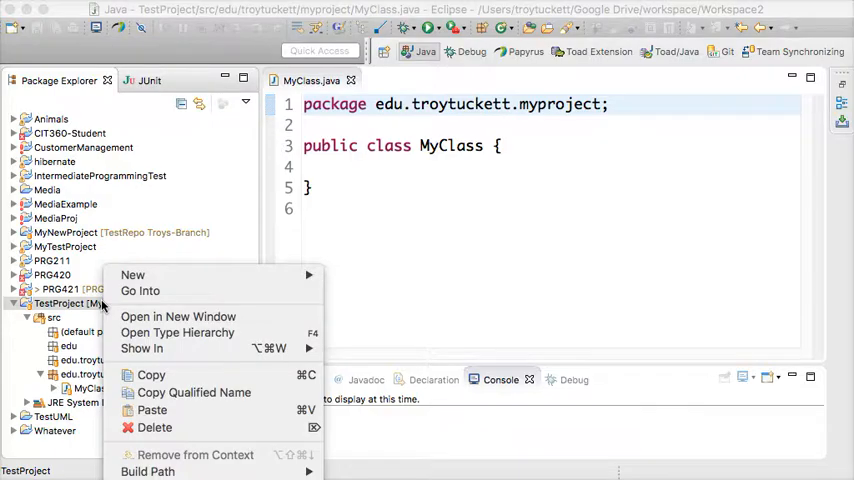
mouse_move(136, 370)
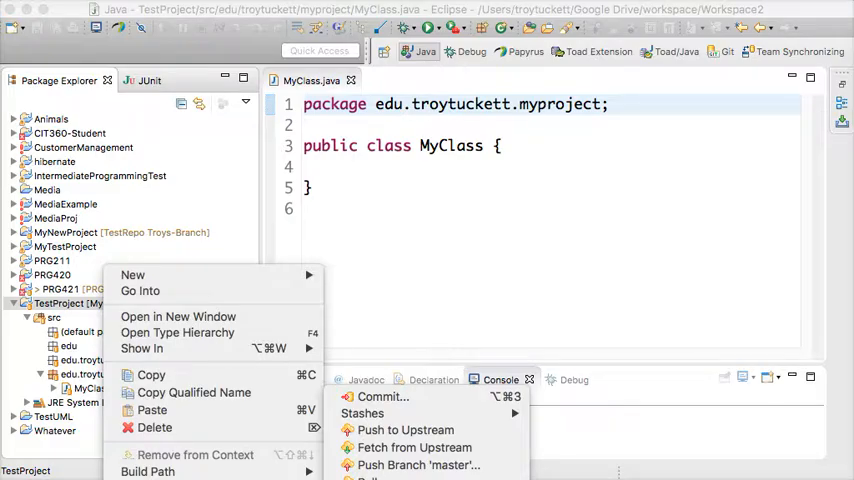
Create and check out local branch MyWorkingBranch from master with upstream tracking and merge on pull
left_click(550, 250)
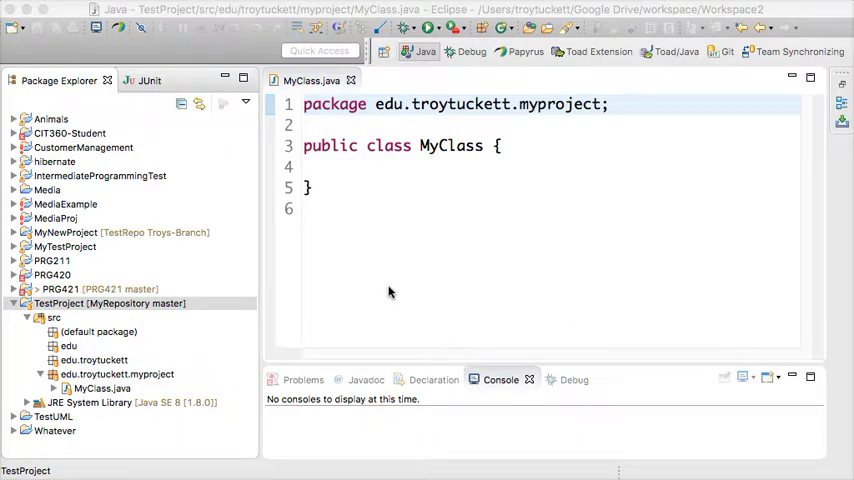
mouse_move(598, 332)
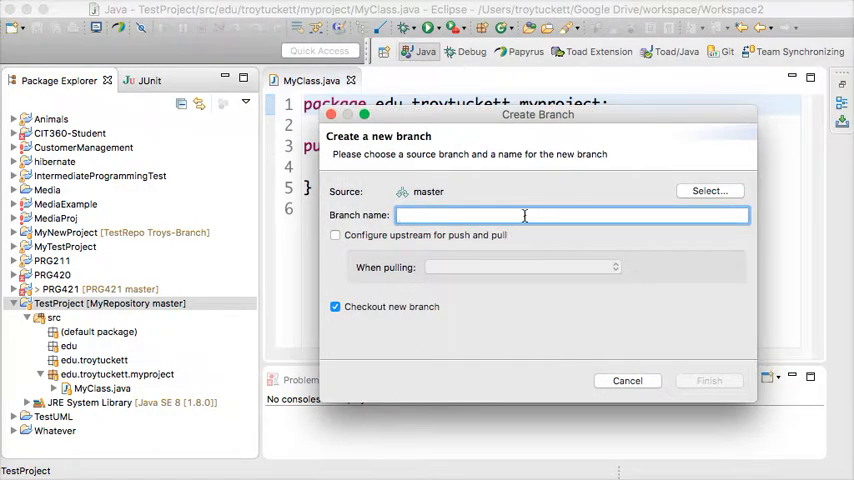
type("My")
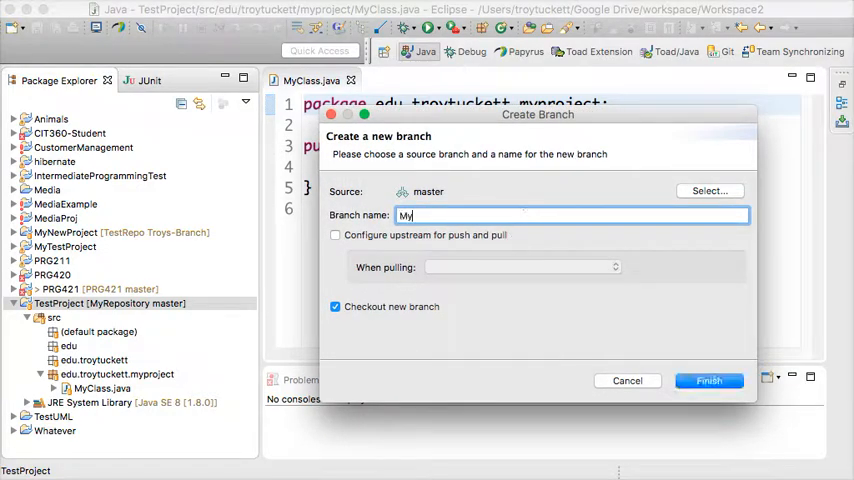
type("Working")
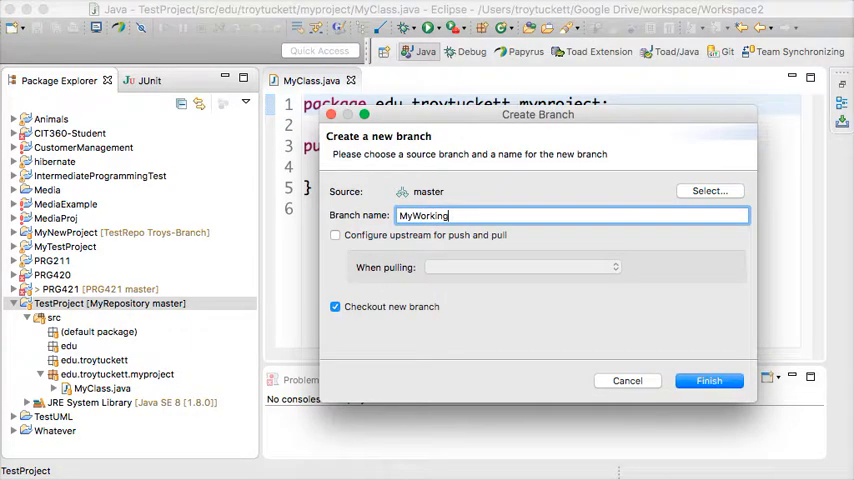
type("Branch")
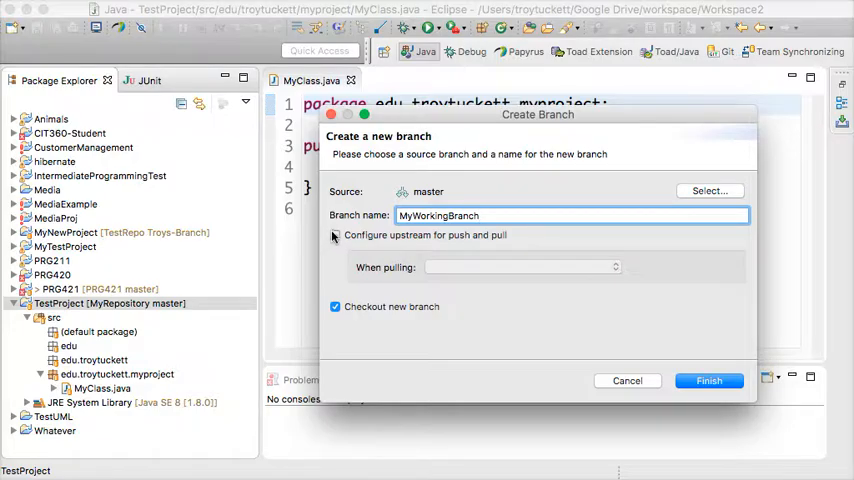
left_click(336, 236)
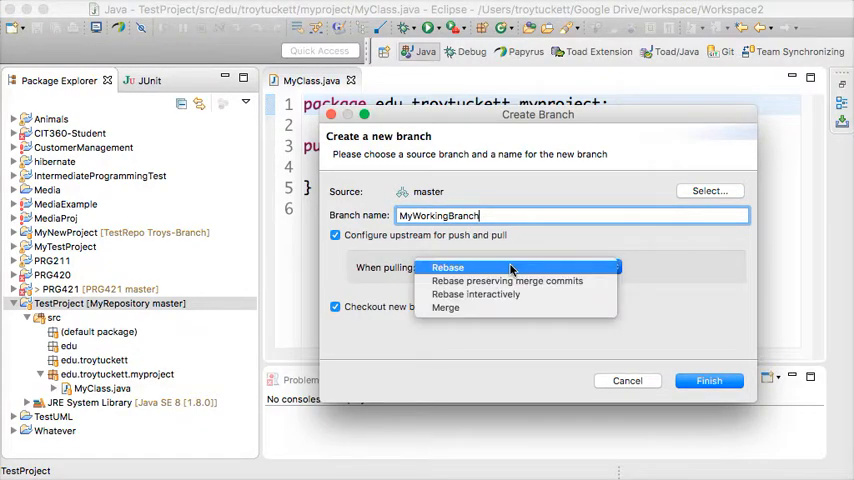
left_click(444, 308)
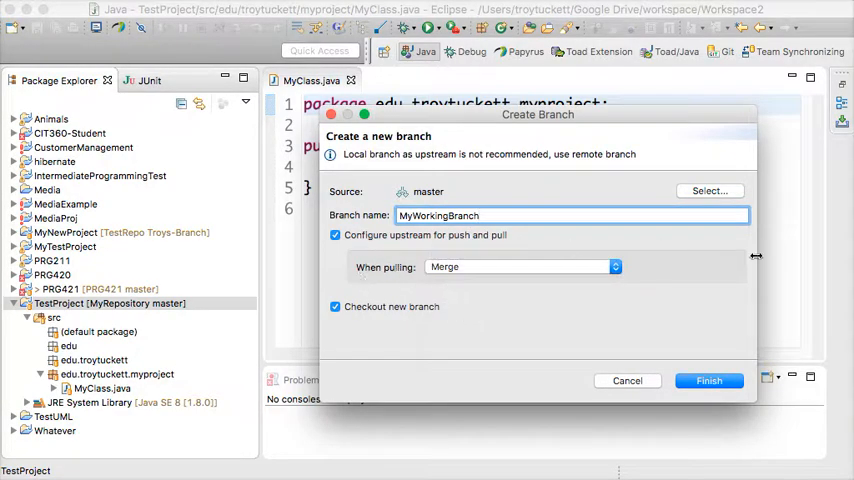
left_click(708, 380)
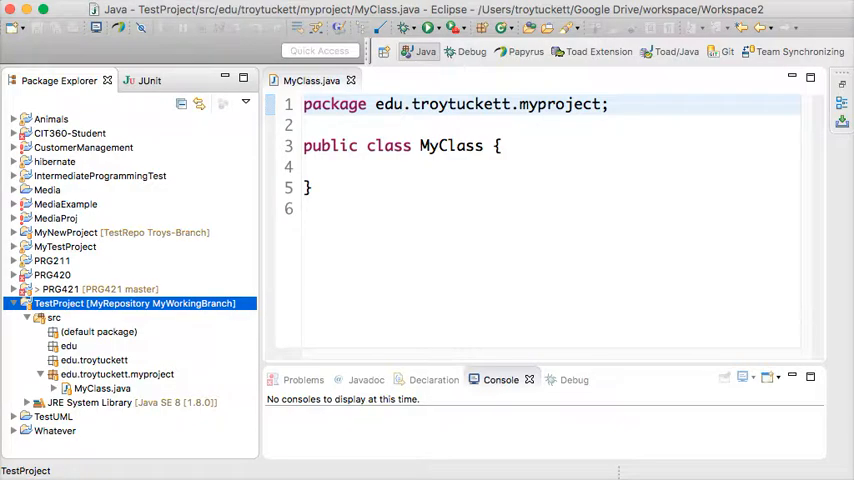
Write a public static void main(String args[]) method inside the MyClass body
left_click(500, 146)
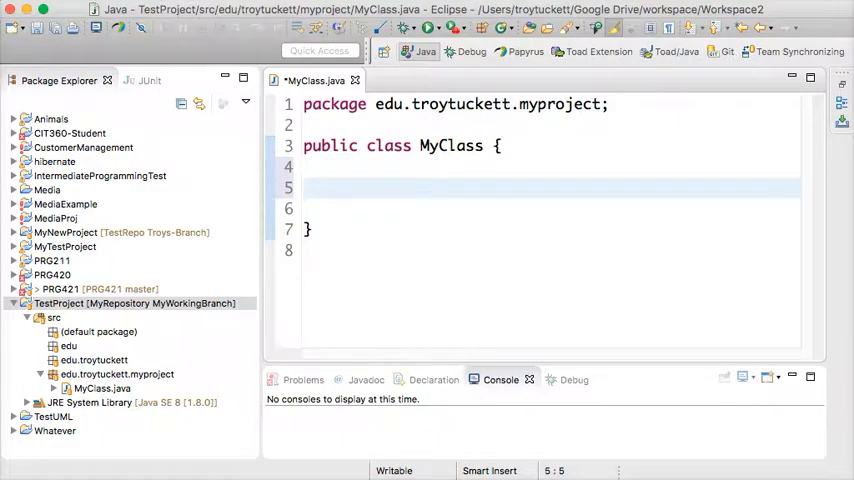
type("public static v")
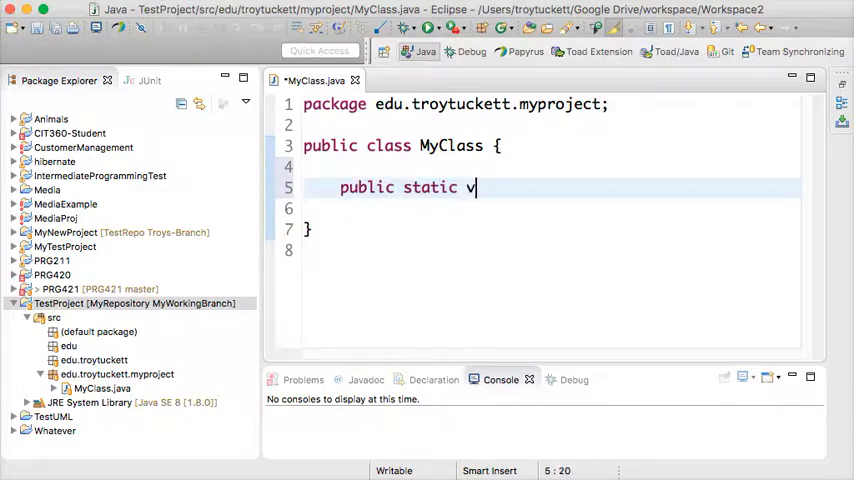
type("oid main(S")
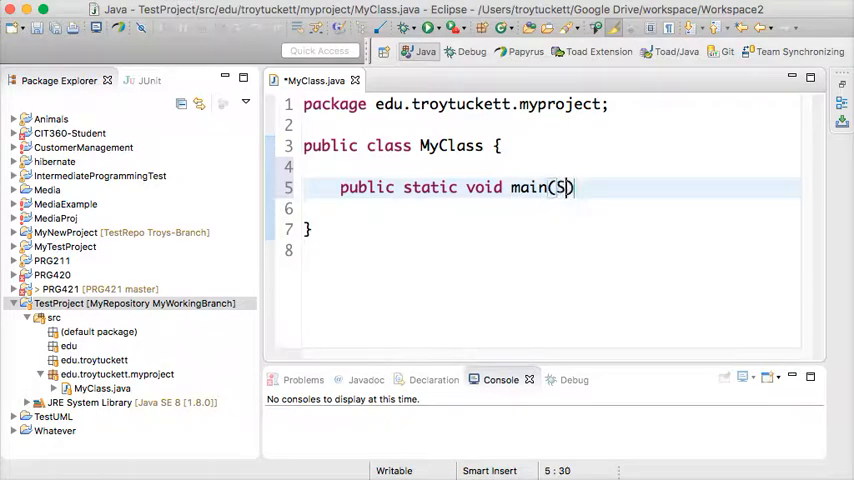
type("tring args)")
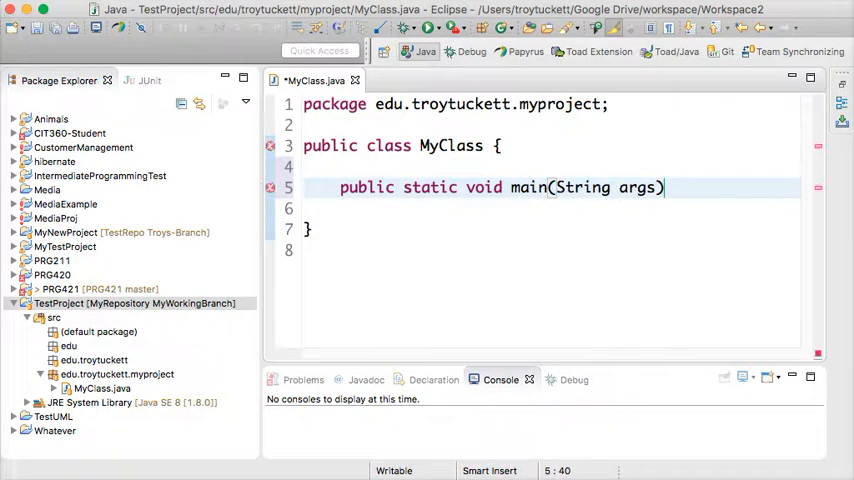
type("[]")
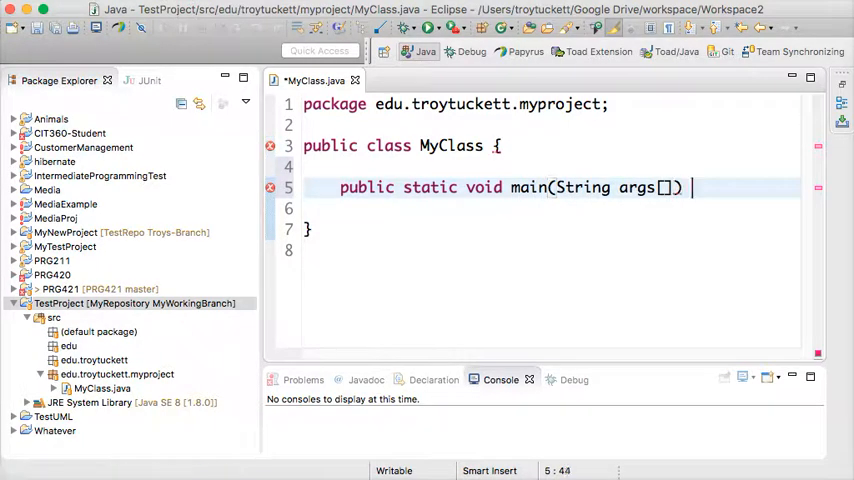
key("Return")
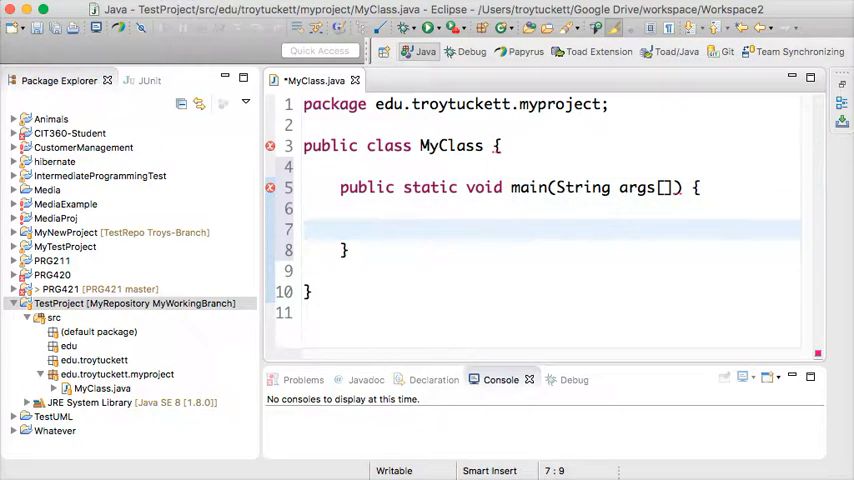
Add System.out.println("Test"); inside main, correcting a mistaken nanoTime completion
type("System.nanoTime().")
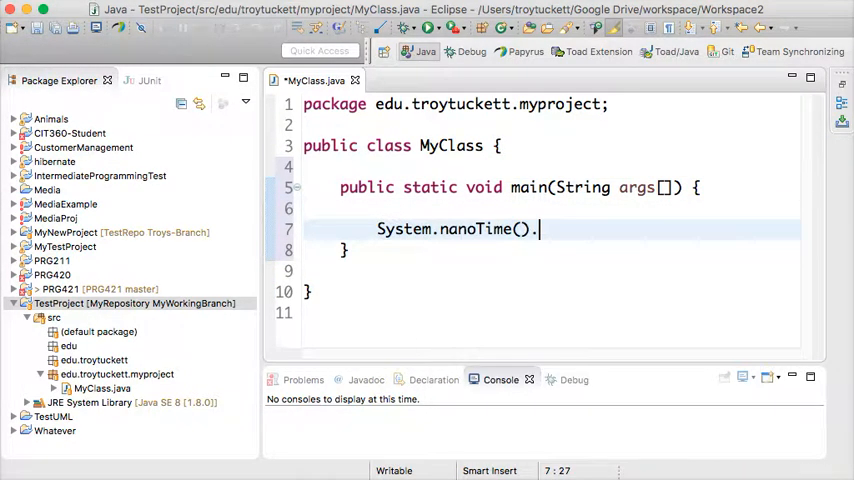
key("backspace")
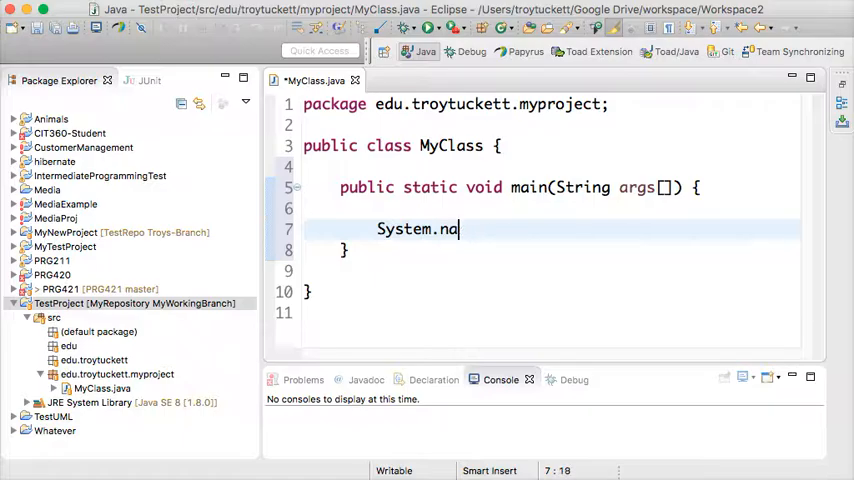
type("out.println(\"Test\");")
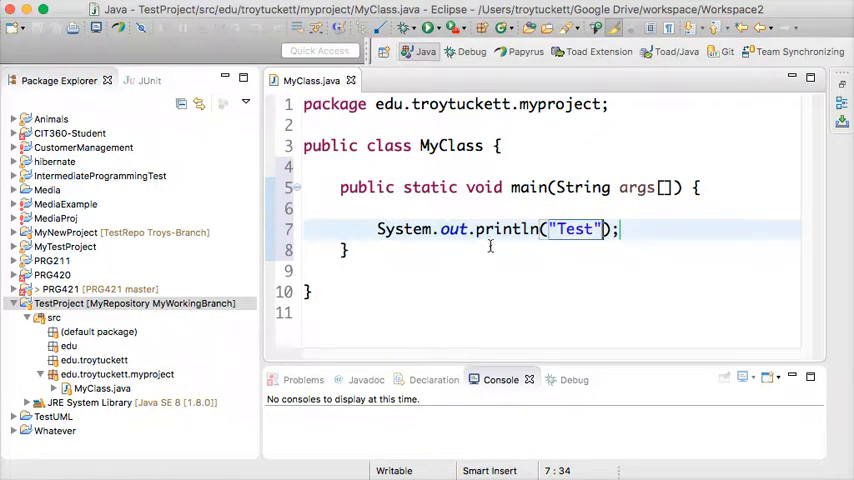
Commit the MyClass change with the message 'Added psvm' and start the push
right_click(68, 304)
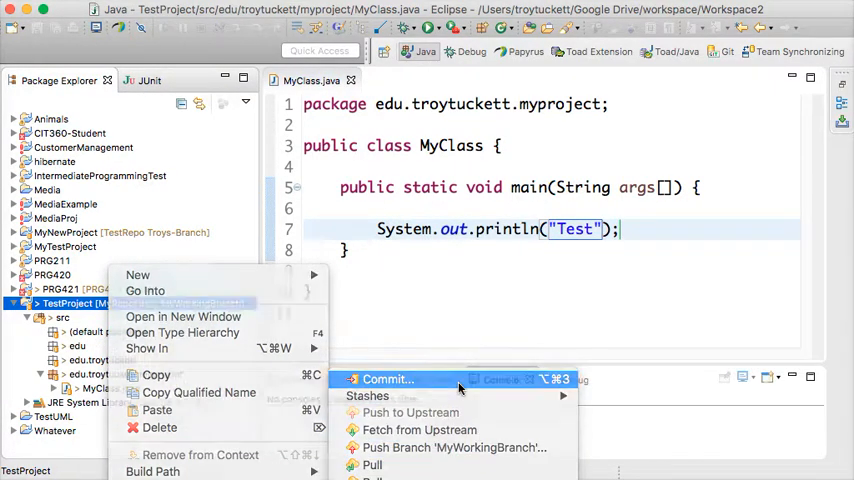
left_click(388, 380)
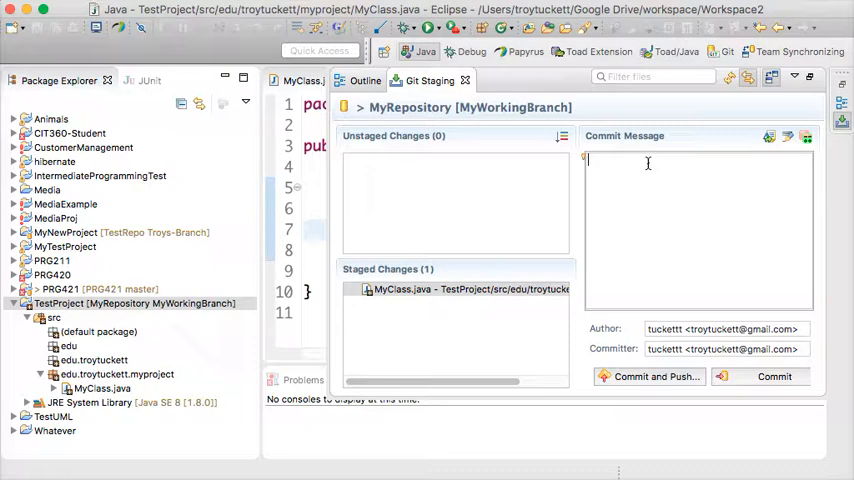
type("Added psv")
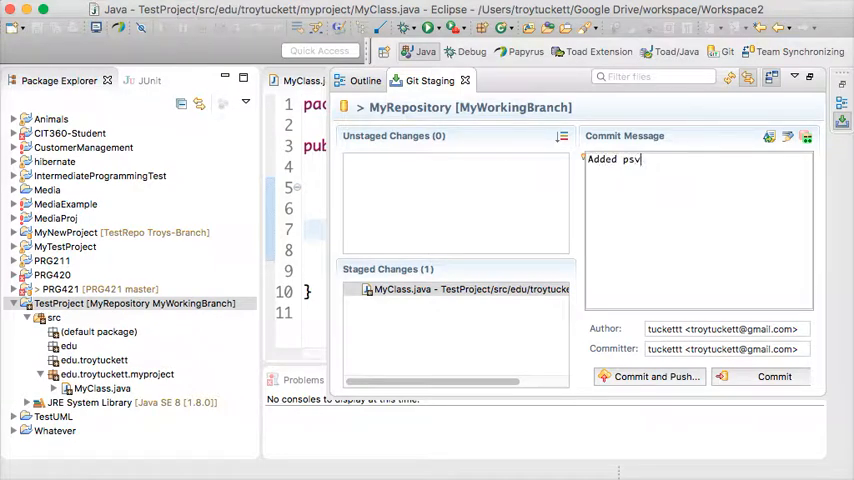
type("m")
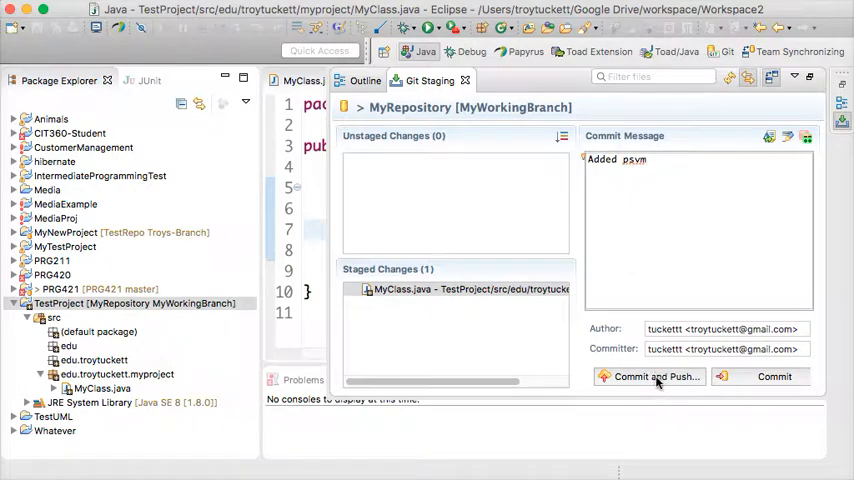
left_click(648, 376)
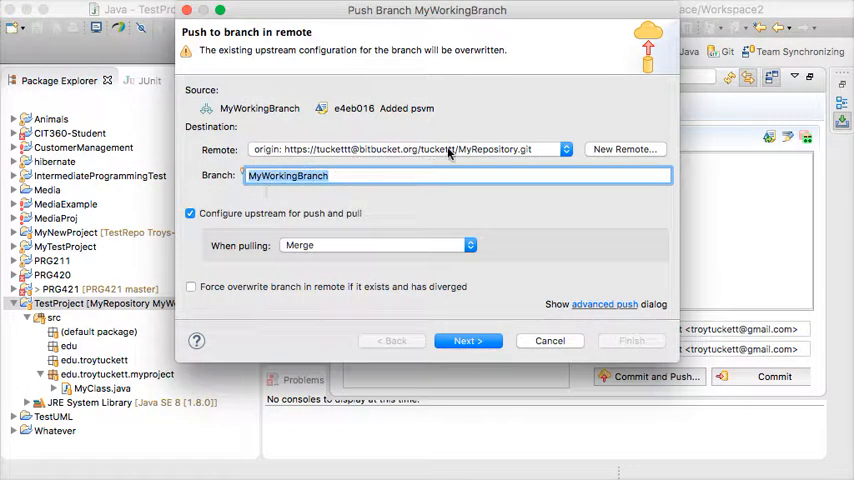
mouse_move(454, 356)
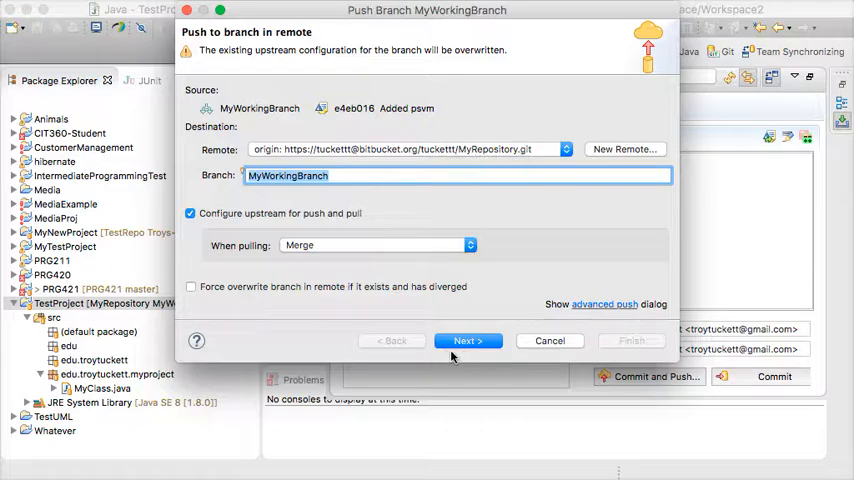
Confirm and carry out the push of MyWorkingBranch to the remote, dismissing the results
left_click(468, 340)
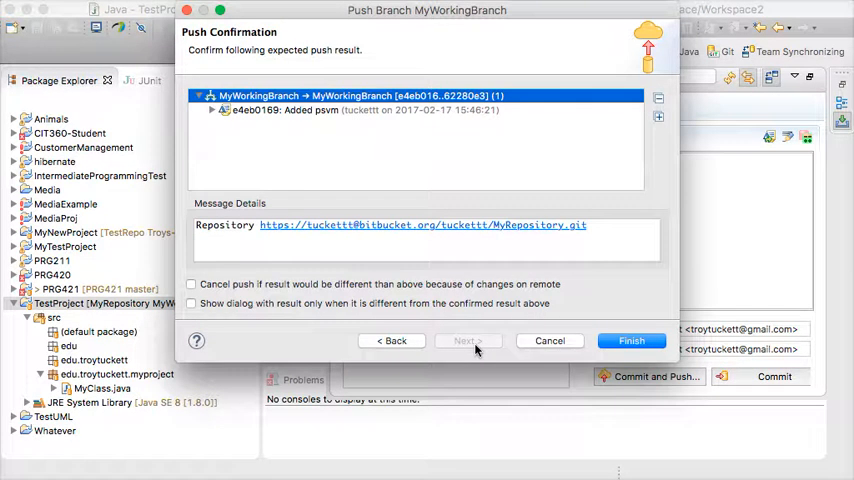
left_click(632, 340)
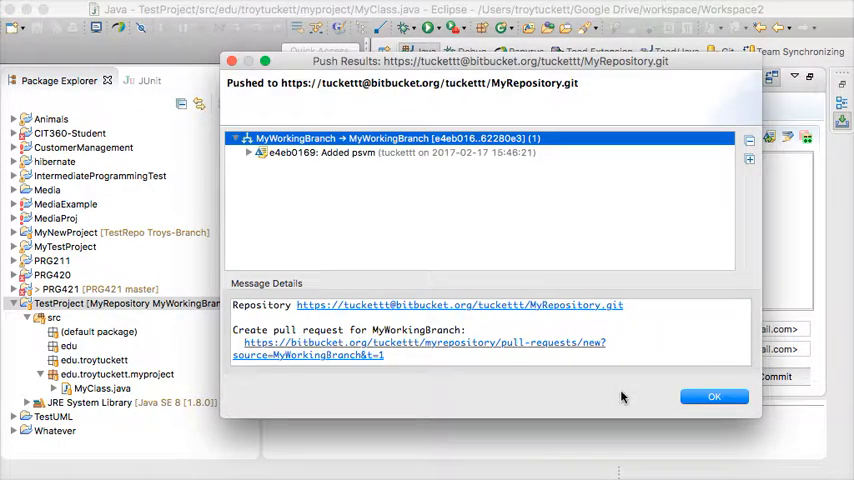
left_click(714, 396)
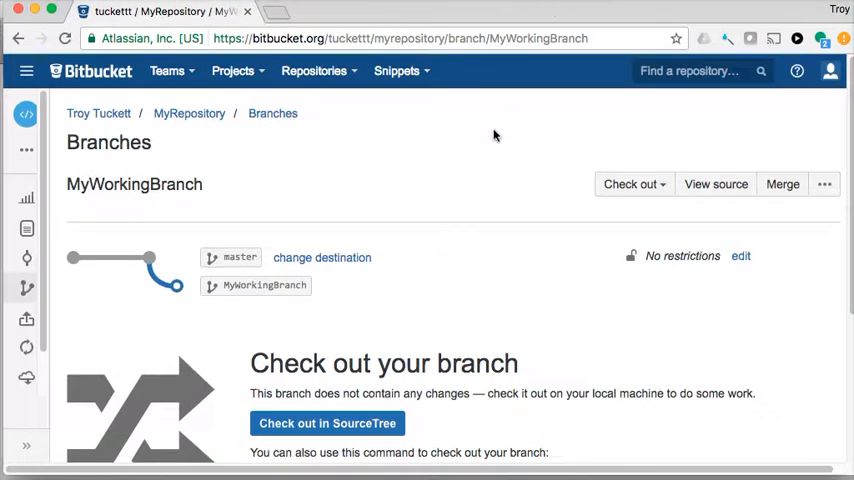
Navigate to the Bitbucket branches list and open the MyWorkingBranch page
left_click(26, 228)
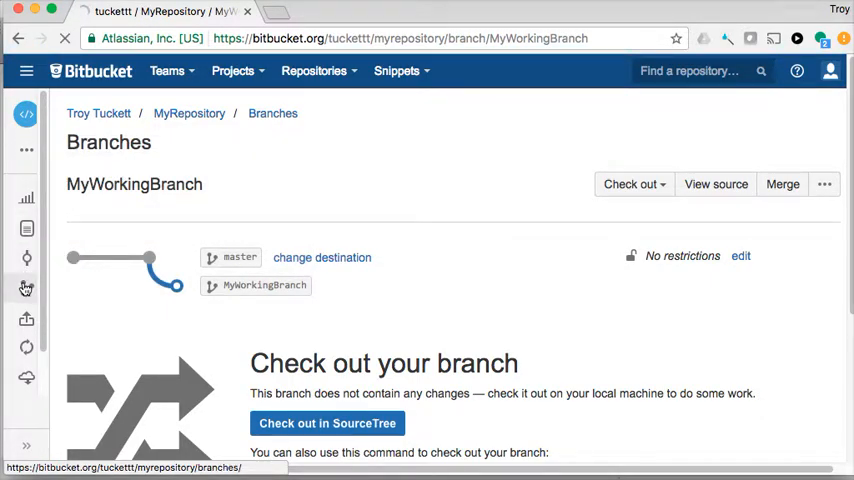
left_click(272, 112)
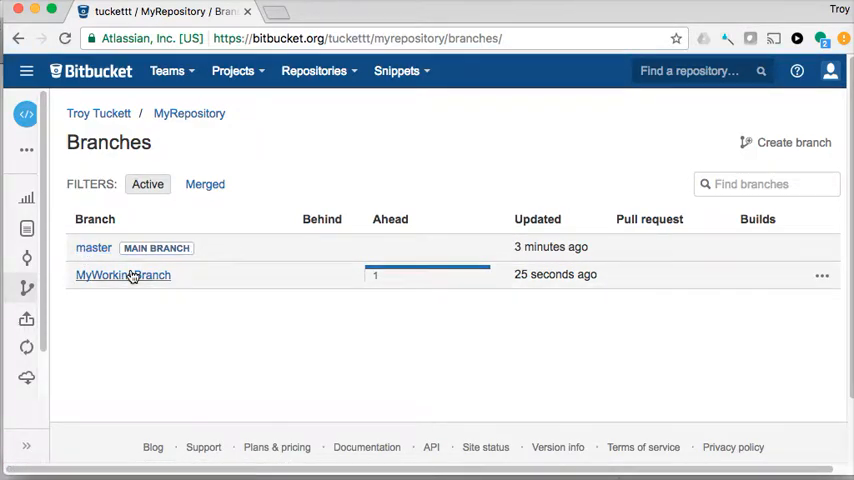
left_click(122, 276)
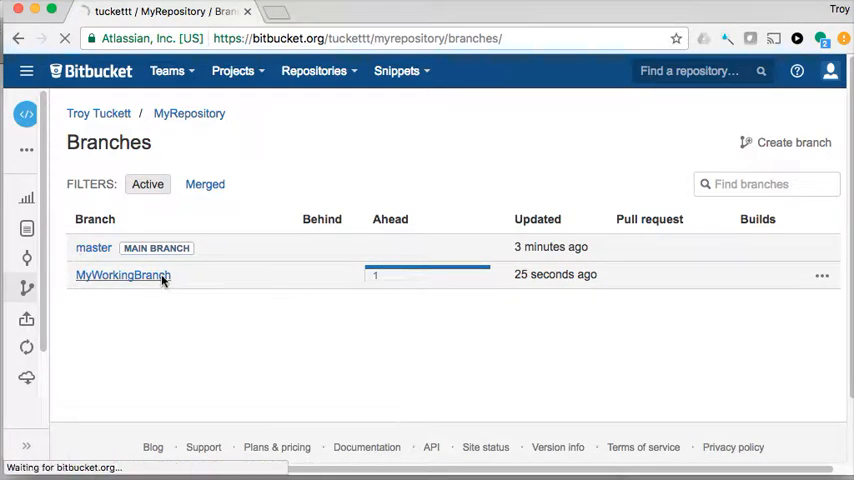
left_click(122, 274)
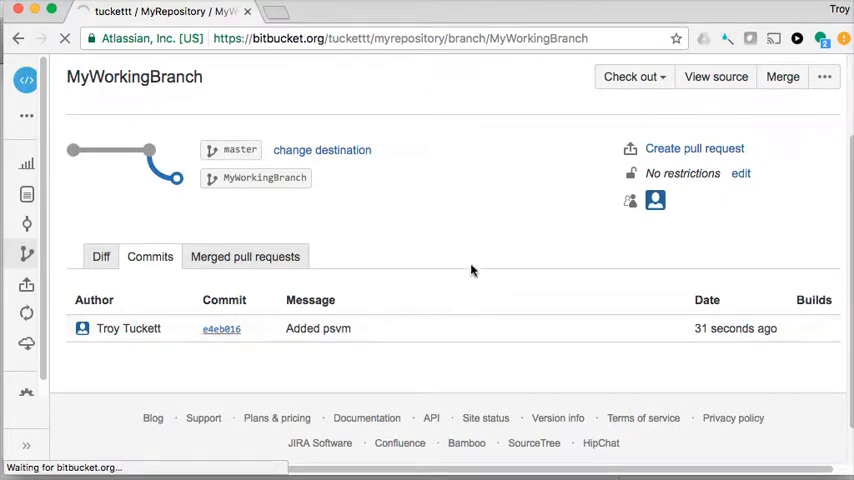
Open the 'Added psvm' commit and scroll through its MyClass.java diff showing the new main method
left_click(220, 328)
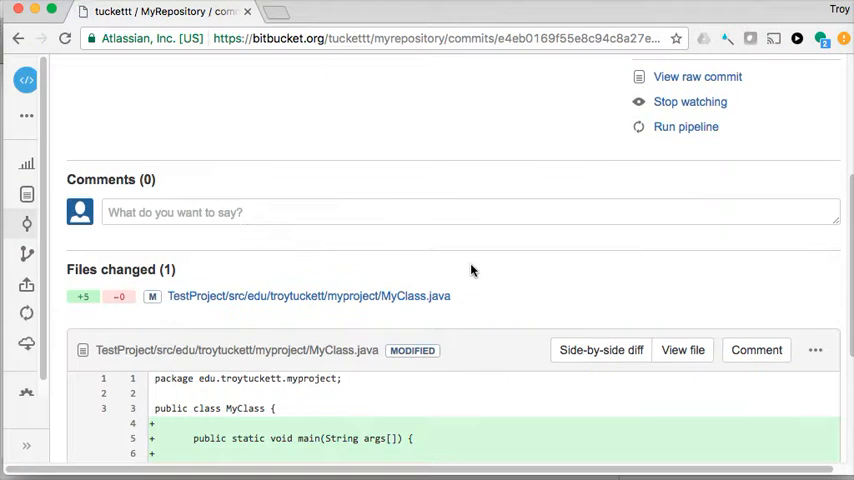
scroll("down", 3)
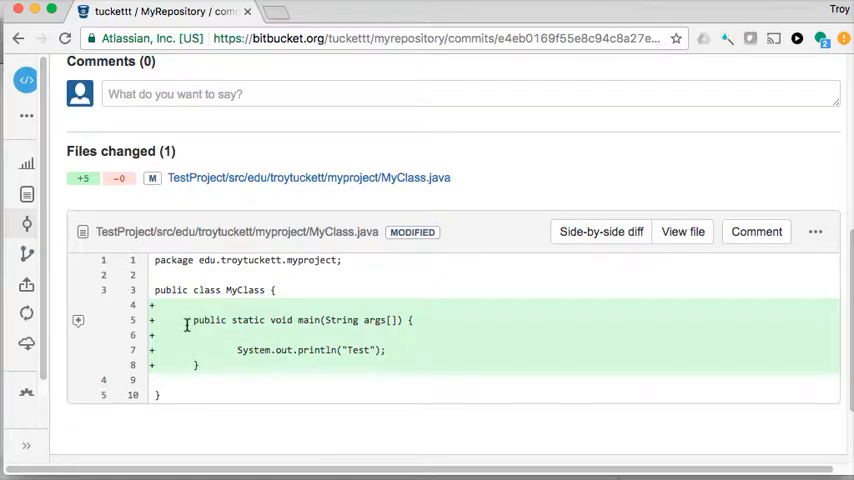
mouse_move(376, 324)
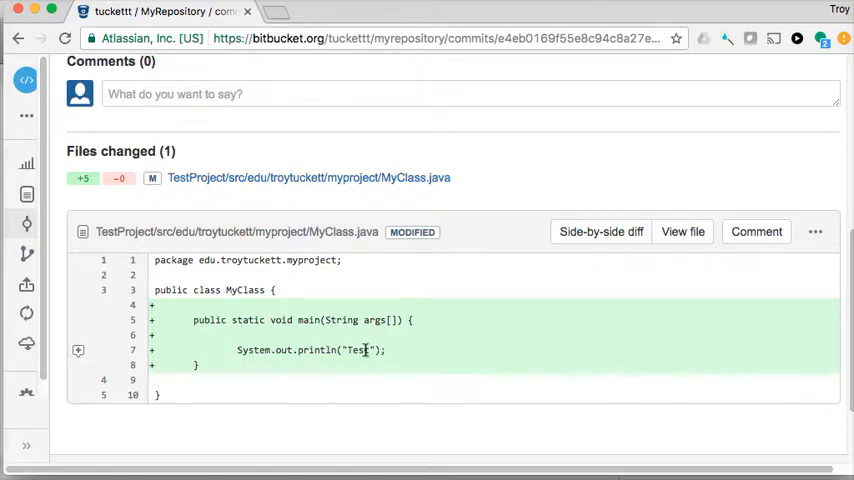
mouse_move(728, 188)
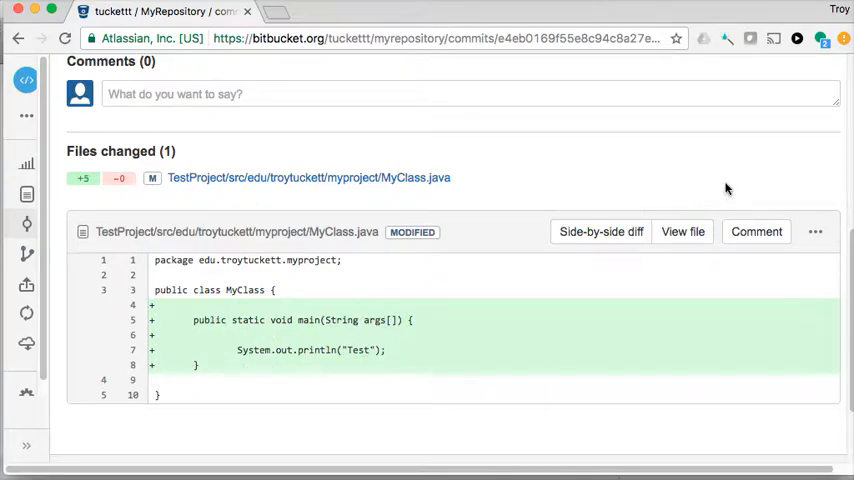
scroll("up", 3)
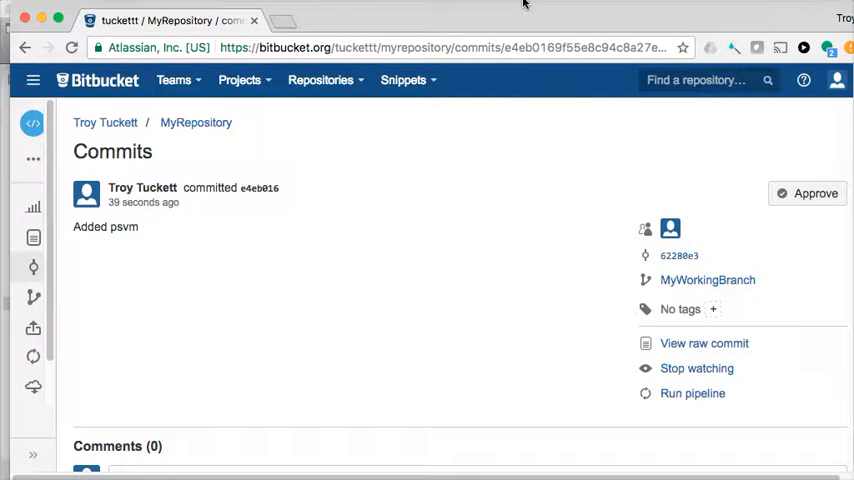
Return to the MyRepository overview via the breadcrumb, showing 2 branches and recent activity
left_click(196, 122)
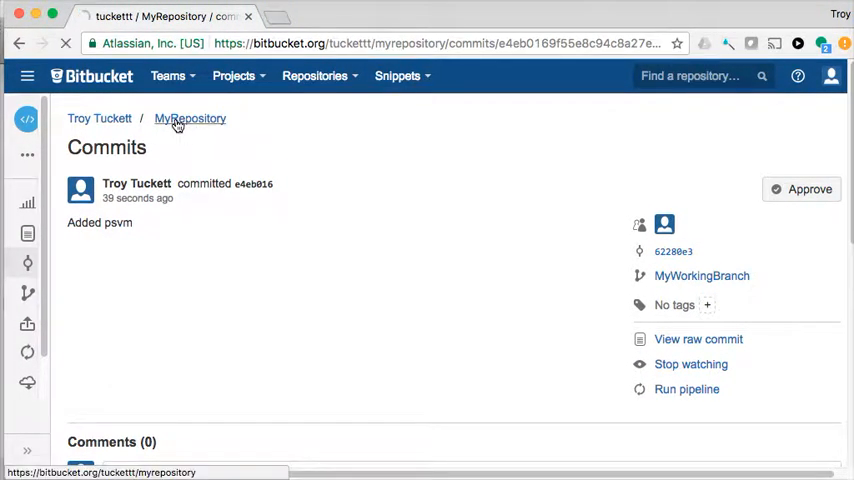
left_click(190, 118)
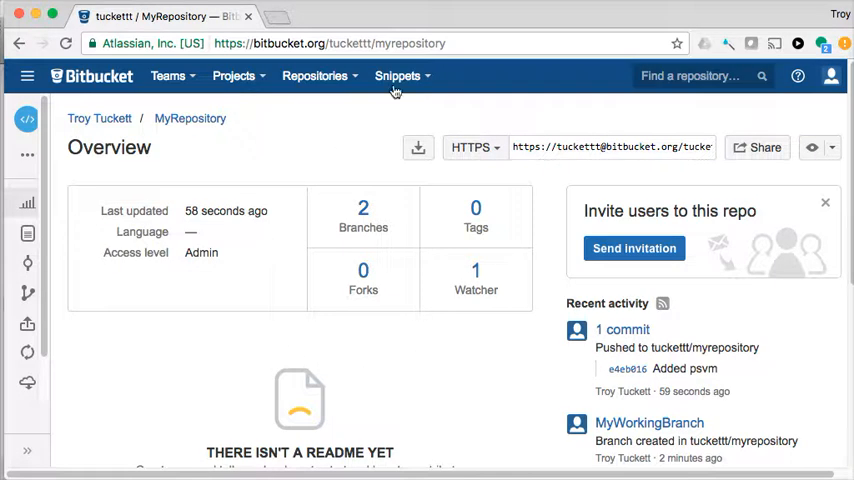
mouse_move(504, 18)
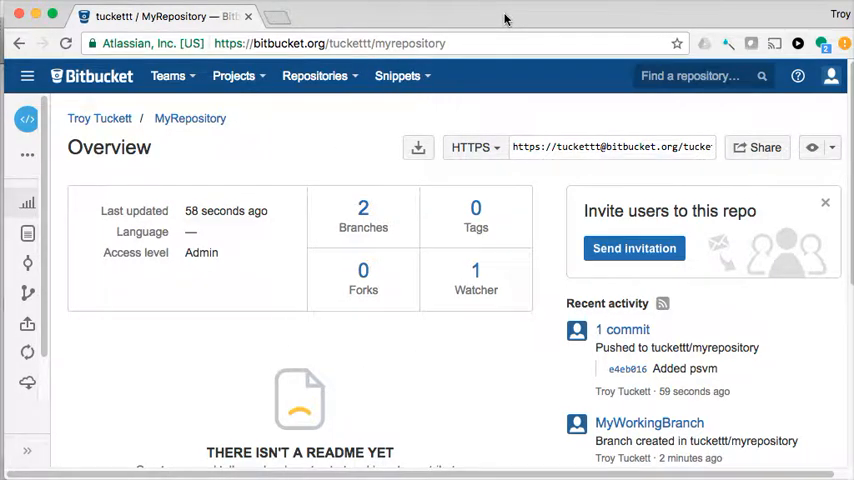